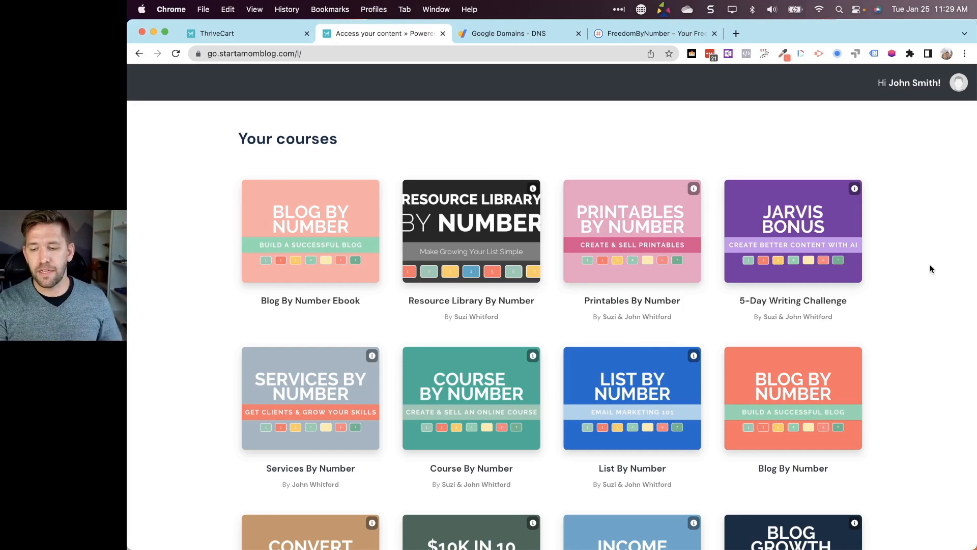
{"action": "mouse_move", "coordinate": [528, 158]}
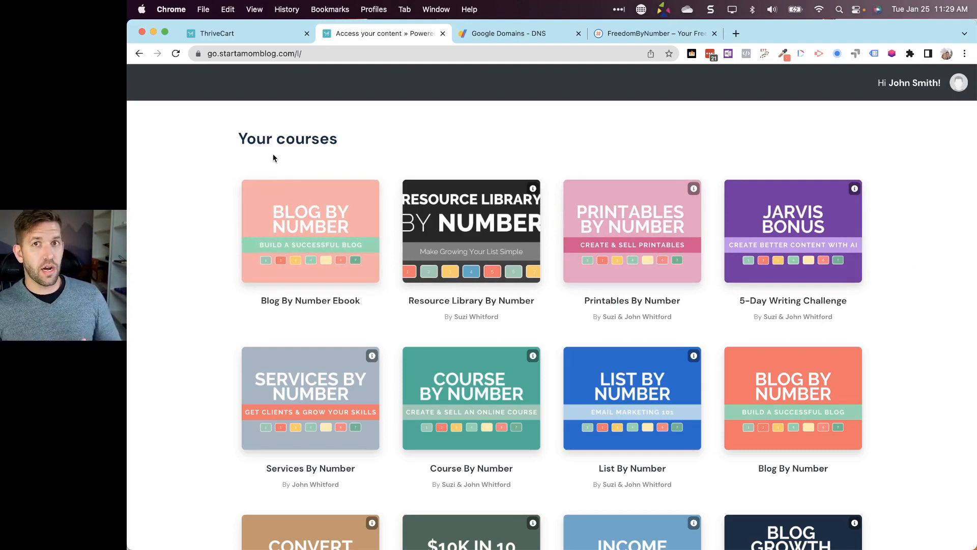
Scroll through Course options and cancel without saving, returning to My courses.
{"action": "scroll", "scroll_direction": "down", "scroll_amount": 3}
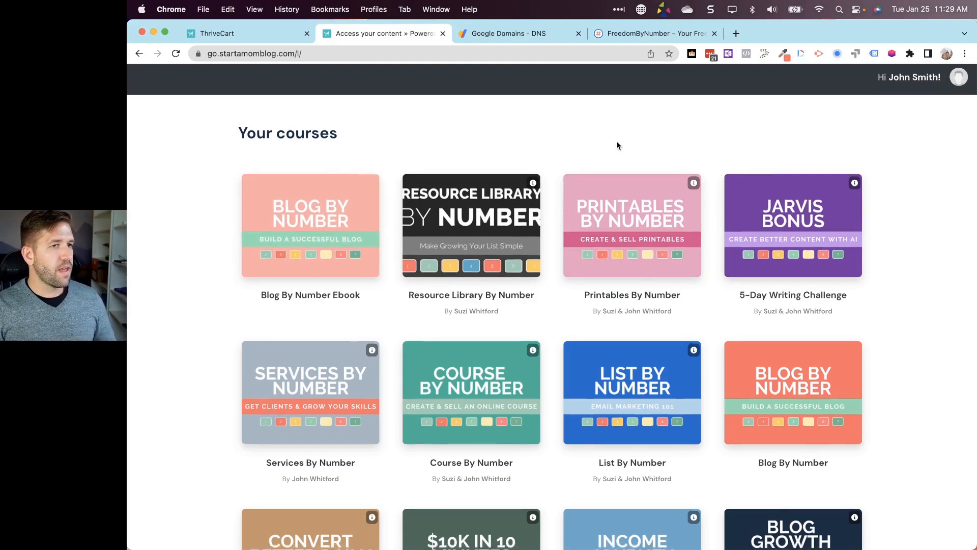
{"action": "scroll", "scroll_direction": "down", "scroll_amount": 3}
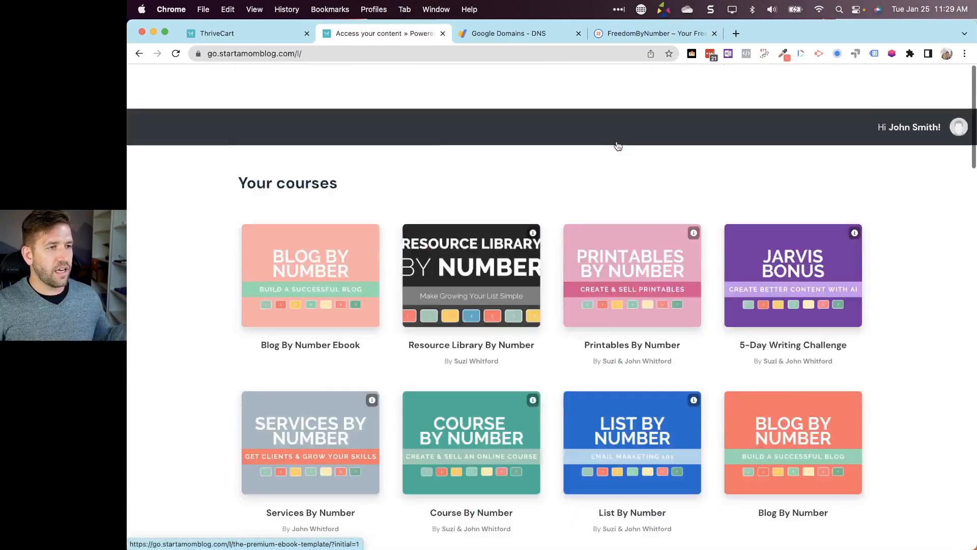
{"action": "scroll", "scroll_direction": "down", "scroll_amount": 3}
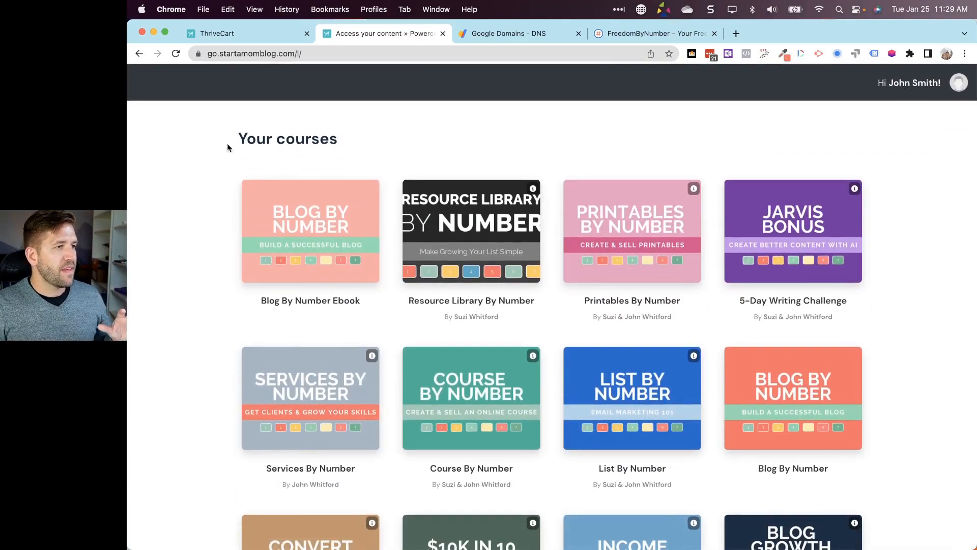
{"action": "scroll", "scroll_direction": "down", "scroll_amount": 3}
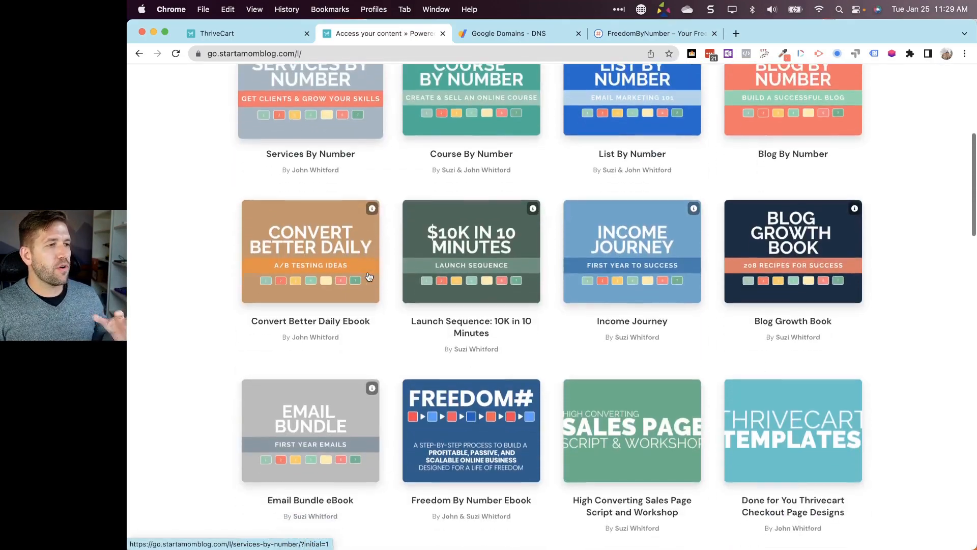
{"action": "scroll", "scroll_direction": "down", "scroll_amount": 3}
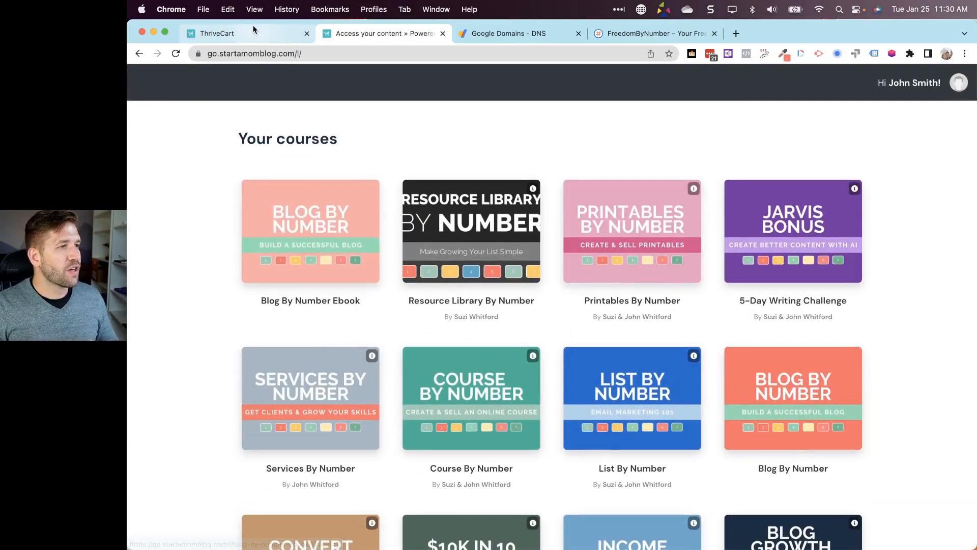
{"action": "mouse_move", "coordinate": [265, 128]}
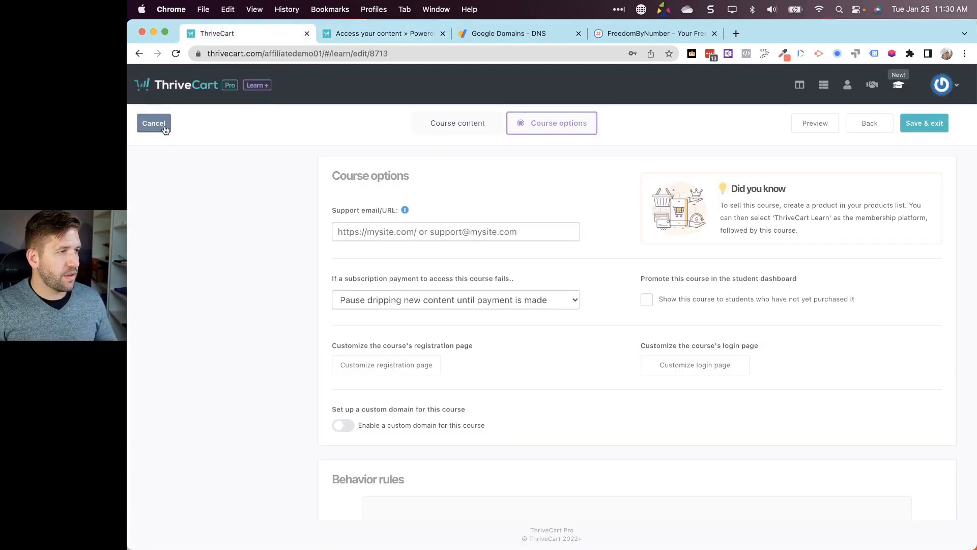
{"action": "left_click", "coordinate": [153, 122]}
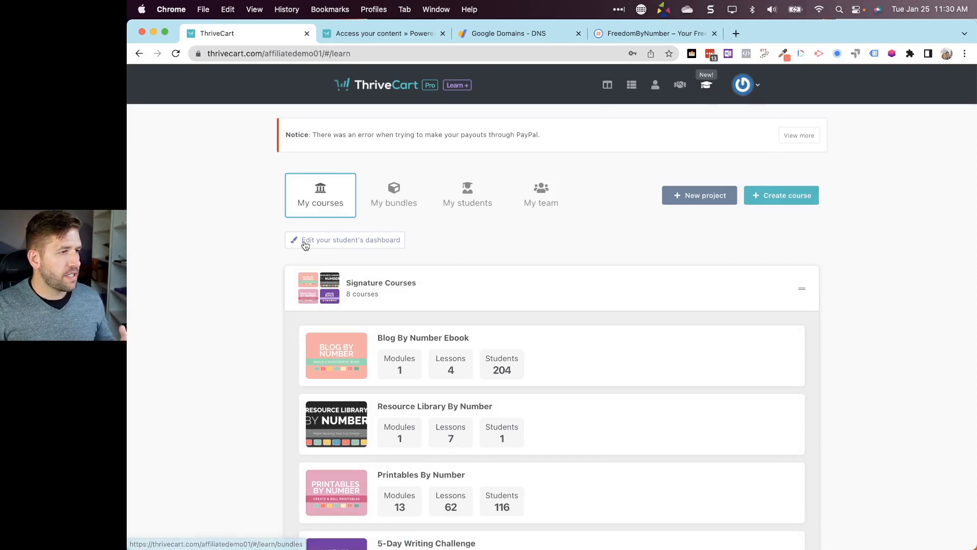
{"action": "mouse_move", "coordinate": [382, 248]}
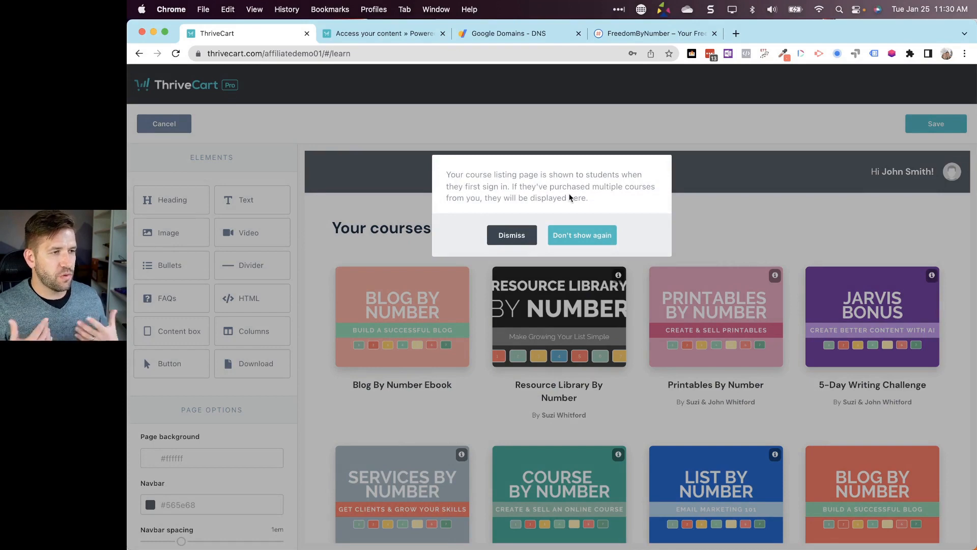
{"action": "mouse_move", "coordinate": [548, 210]}
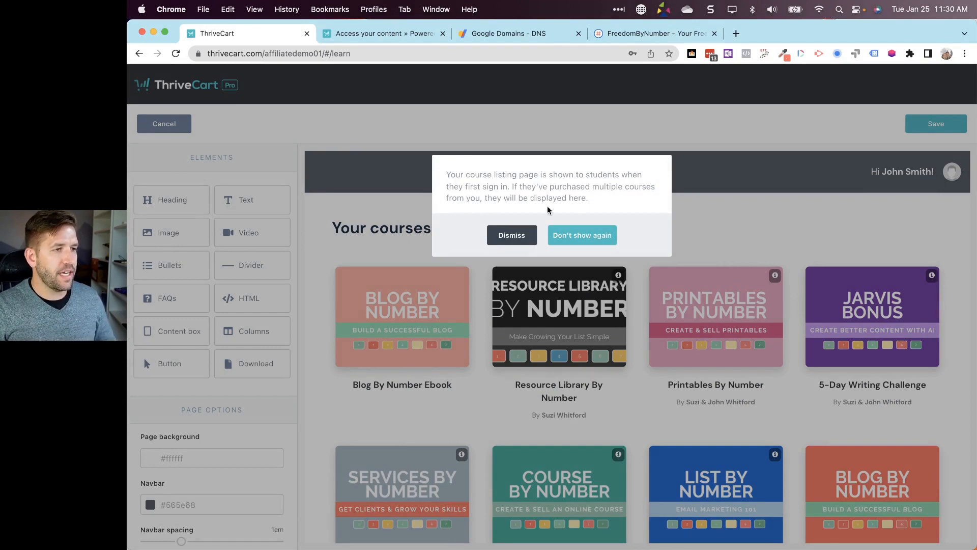
Dismiss the course listing page notice and switch to the FreedomByNumber website.
{"action": "left_click", "coordinate": [511, 235]}
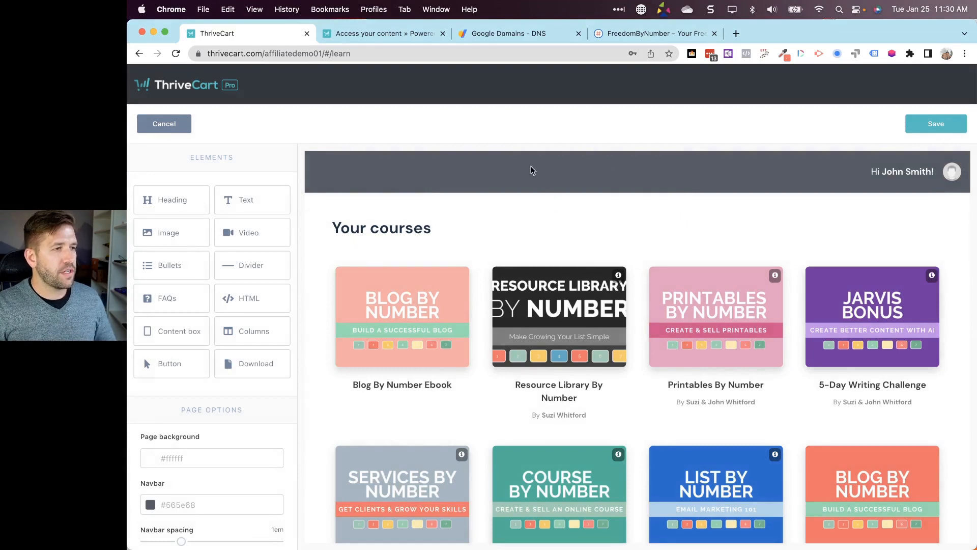
{"action": "mouse_move", "coordinate": [591, 186]}
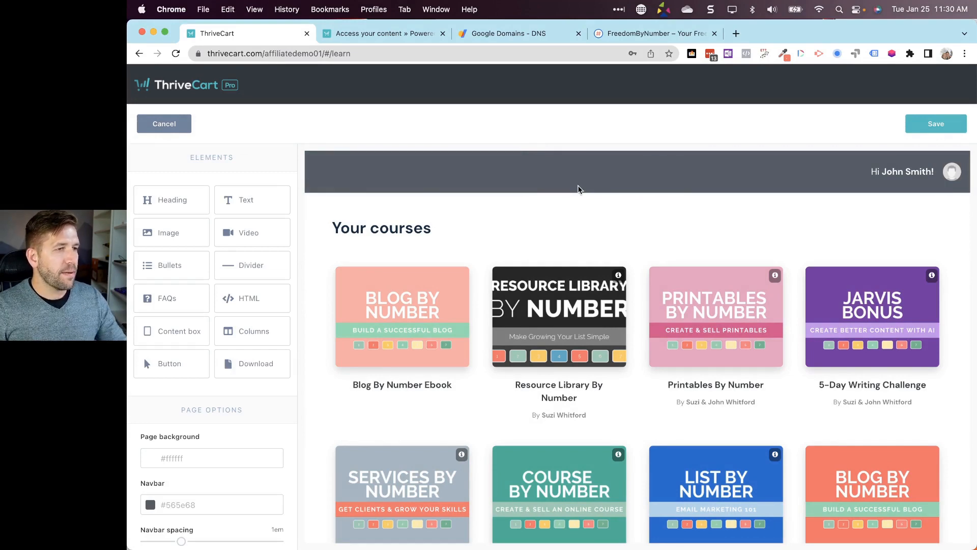
{"action": "left_click", "coordinate": [654, 33]}
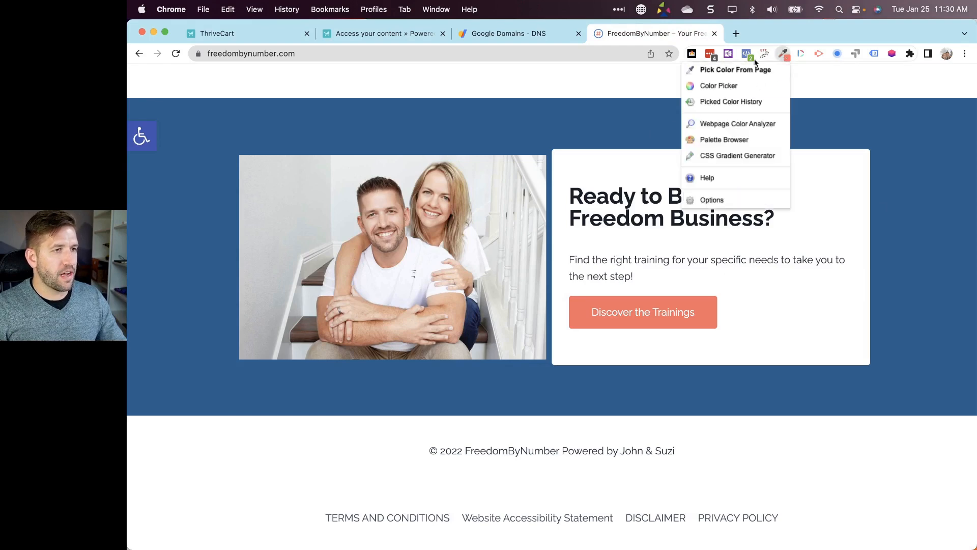
Sample the site's blue #206090 with ColorZilla and apply it as the navbar colour.
{"action": "left_click", "coordinate": [736, 70]}
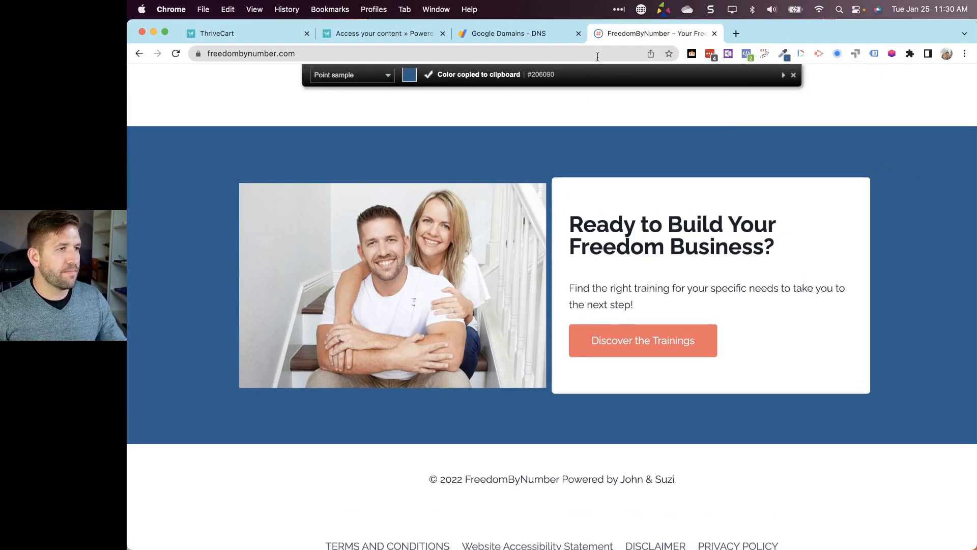
{"action": "left_click", "coordinate": [244, 33]}
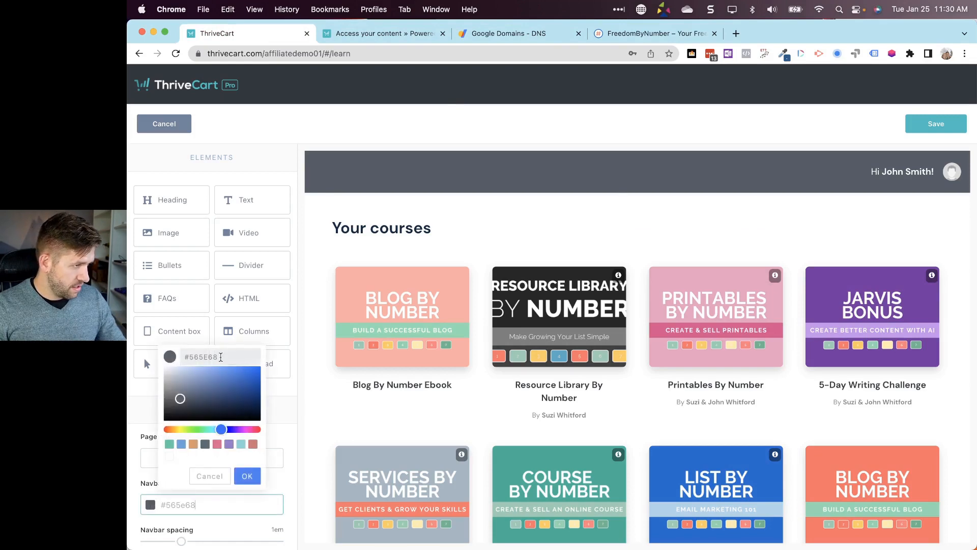
{"action": "left_click", "coordinate": [247, 475]}
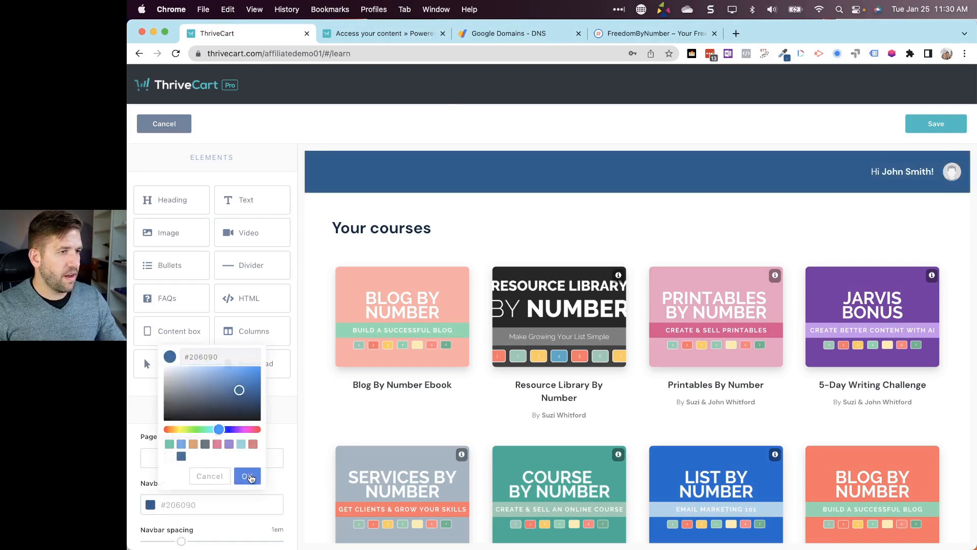
{"action": "left_click", "coordinate": [247, 476]}
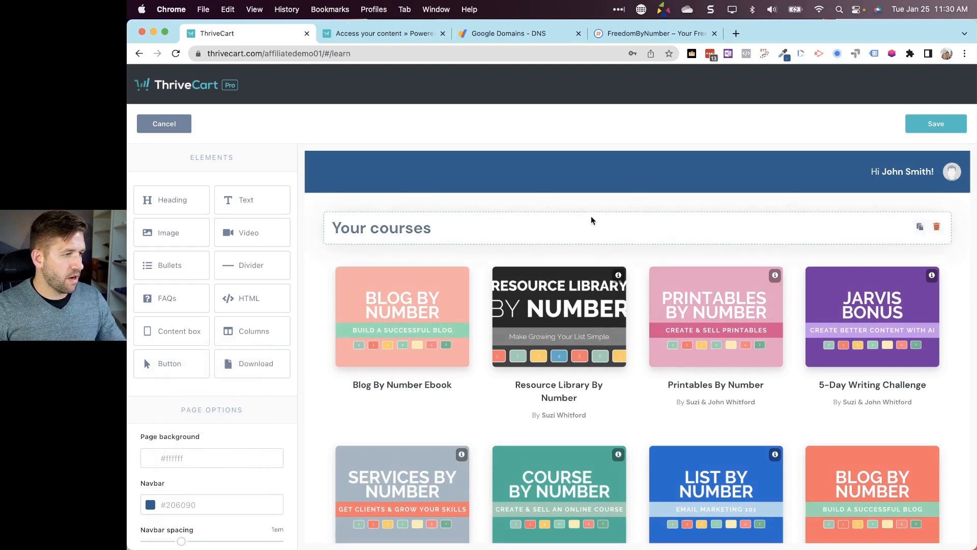
{"action": "left_click", "coordinate": [380, 227]}
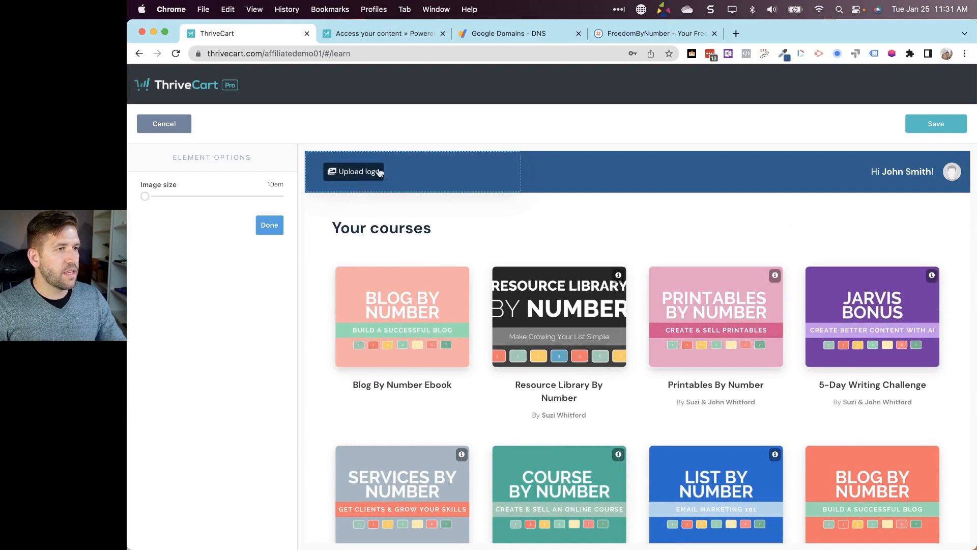
Save the site's round logo as Freedom-by-Number-Favicon-3 in Downloads.
{"action": "left_click", "coordinate": [653, 33]}
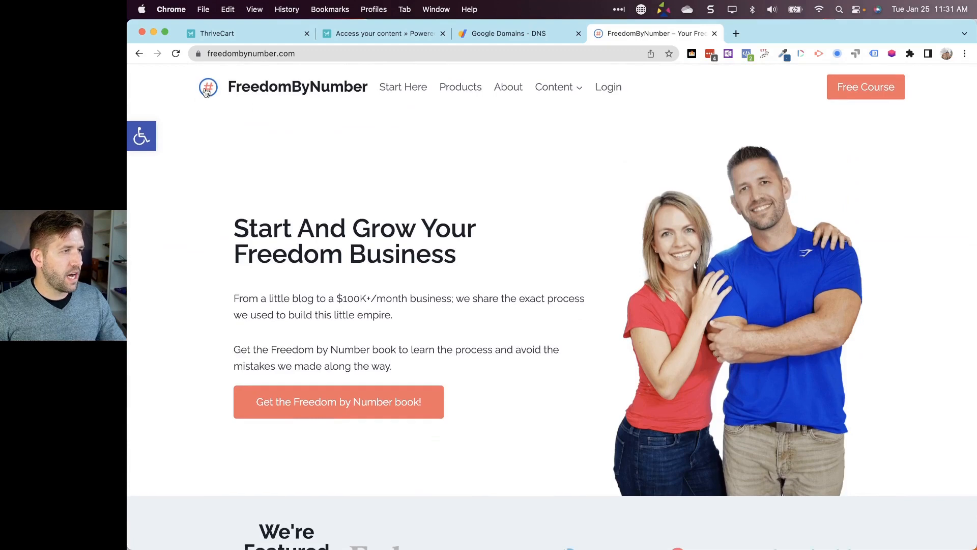
{"action": "right_click", "coordinate": [208, 87]}
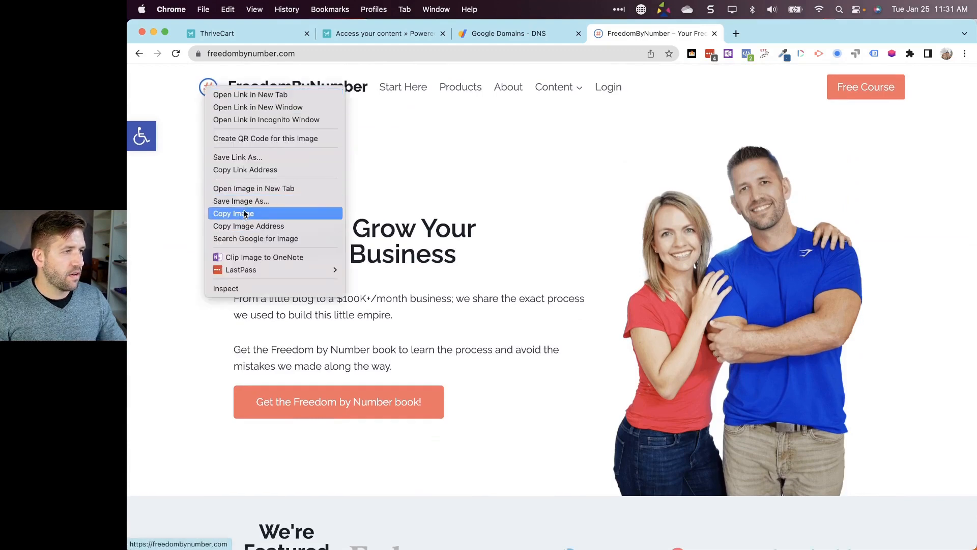
{"action": "left_click", "coordinate": [241, 200]}
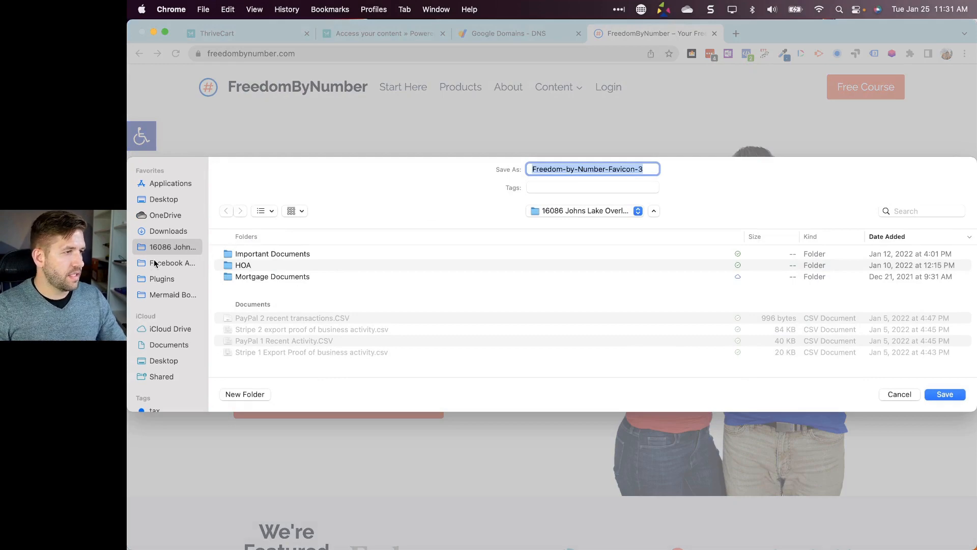
{"action": "left_click", "coordinate": [168, 230]}
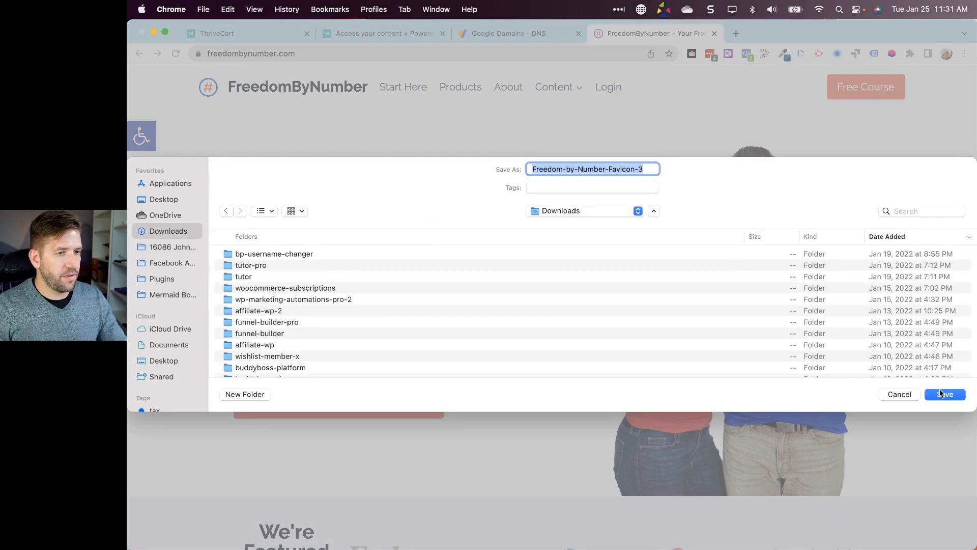
{"action": "left_click", "coordinate": [944, 394]}
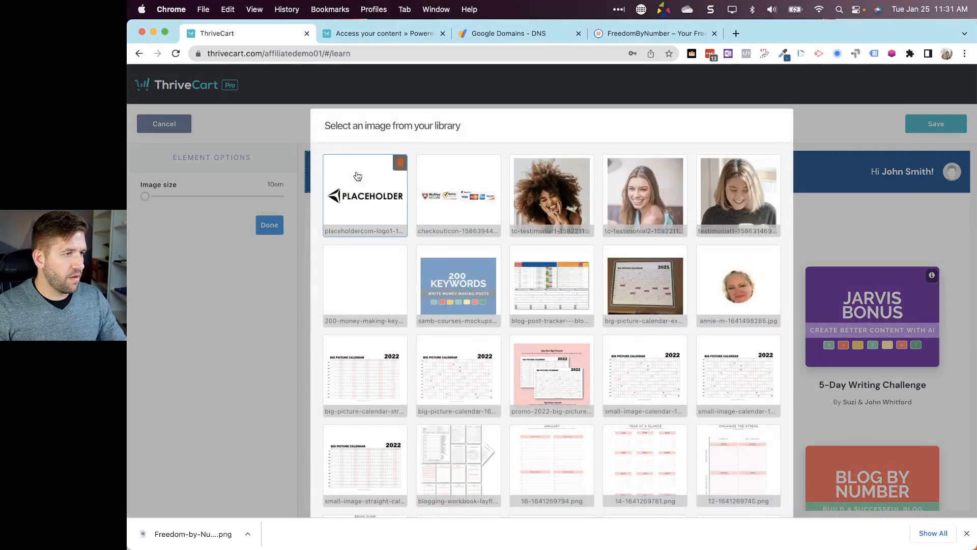
Upload Freedom-by-Number-Favicon-3 from Downloads as the navbar logo and review its size options.
{"action": "scroll", "scroll_direction": "down", "scroll_amount": 3}
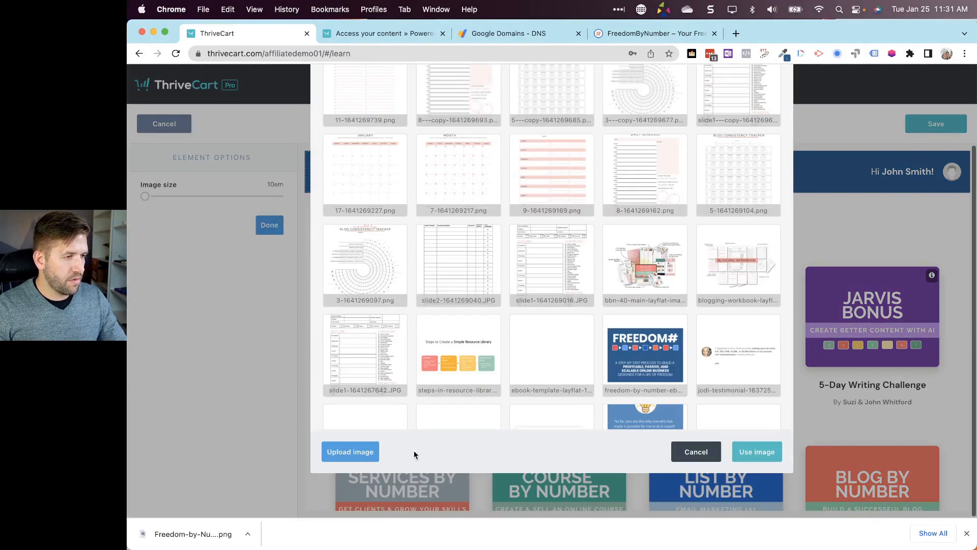
{"action": "left_click", "coordinate": [350, 451]}
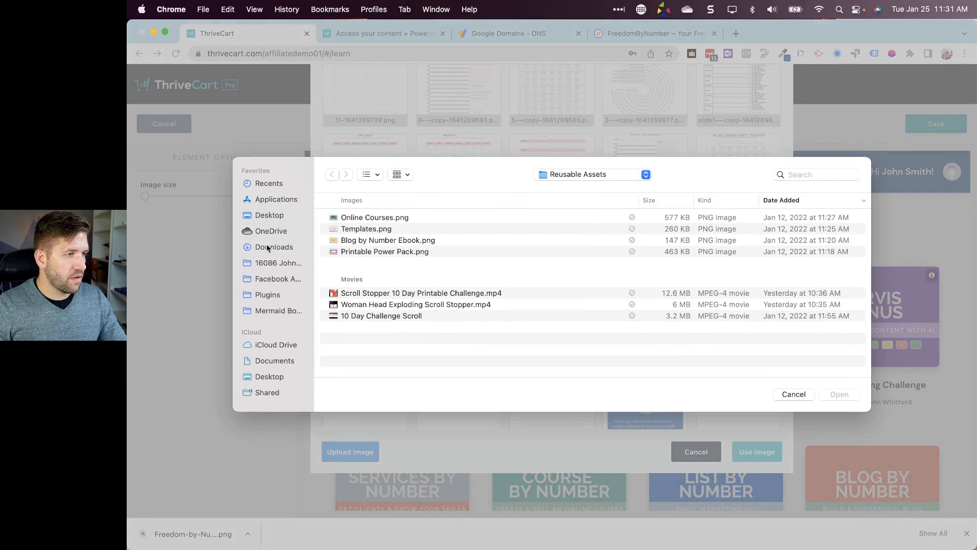
{"action": "left_click", "coordinate": [274, 247]}
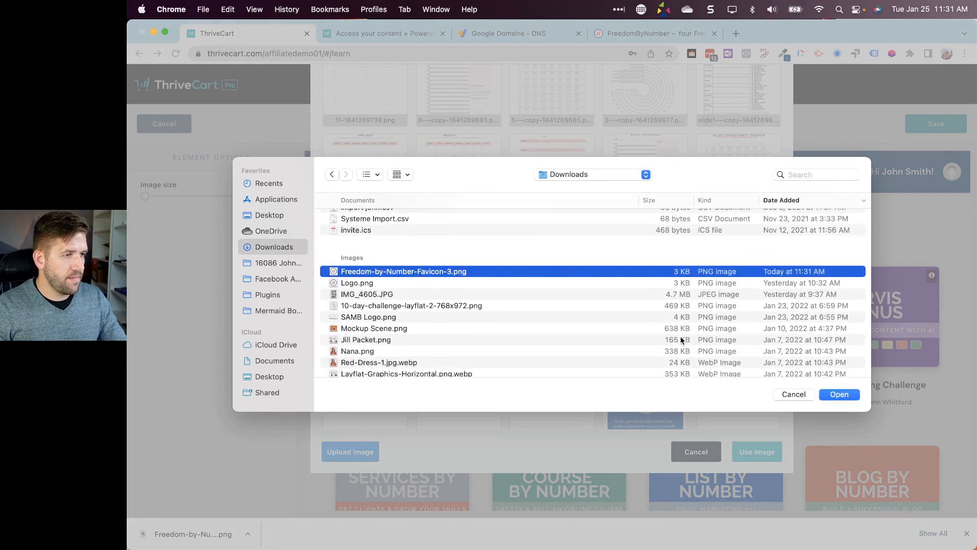
{"action": "left_click", "coordinate": [839, 394]}
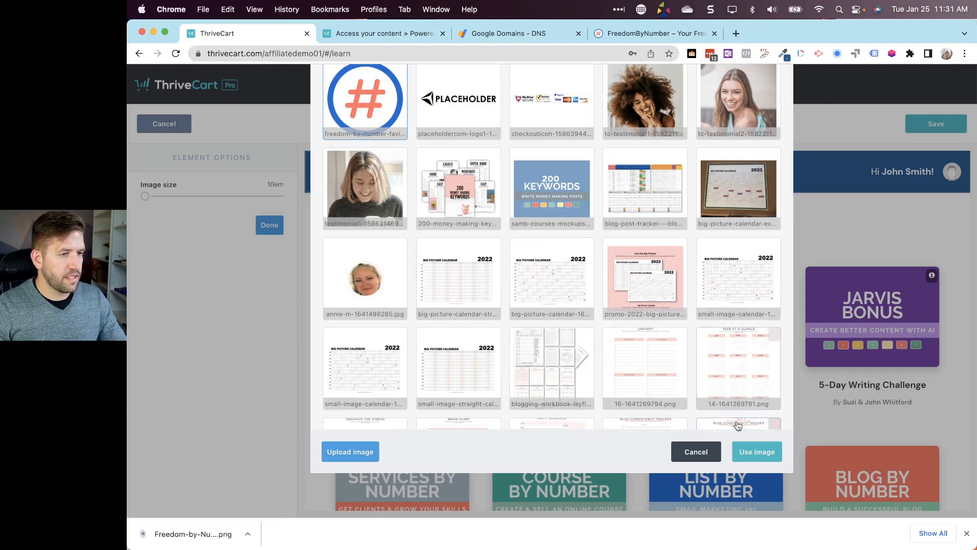
{"action": "left_click", "coordinate": [756, 452]}
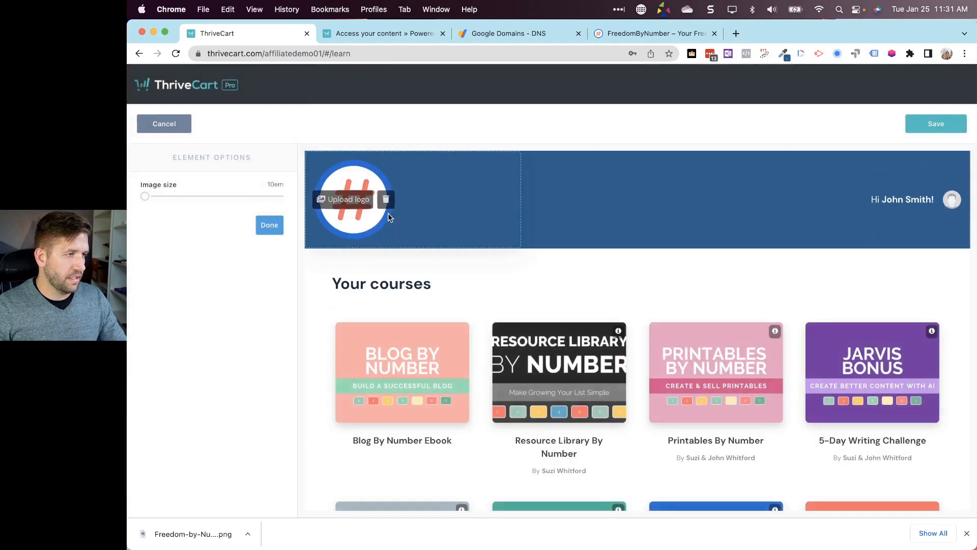
{"action": "mouse_move", "coordinate": [145, 198]}
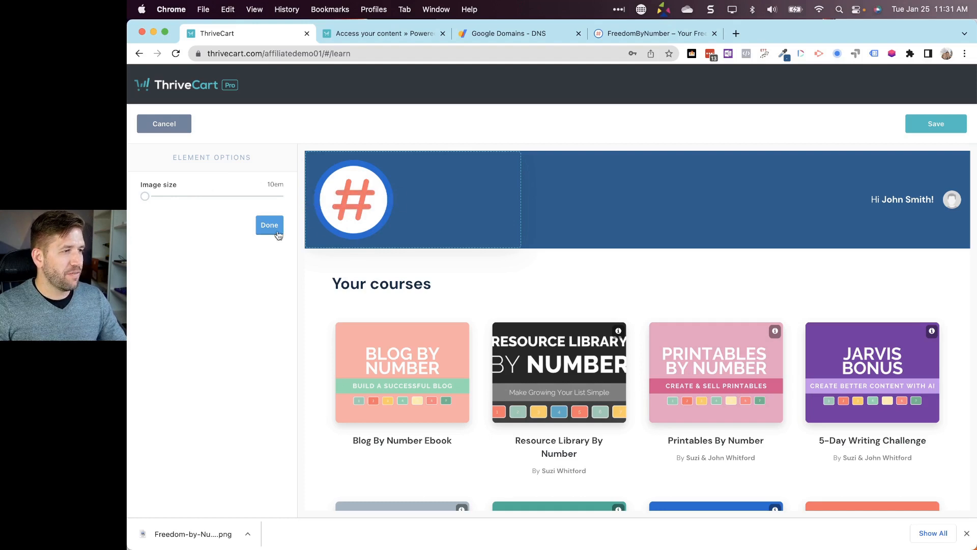
{"action": "left_click", "coordinate": [269, 225]}
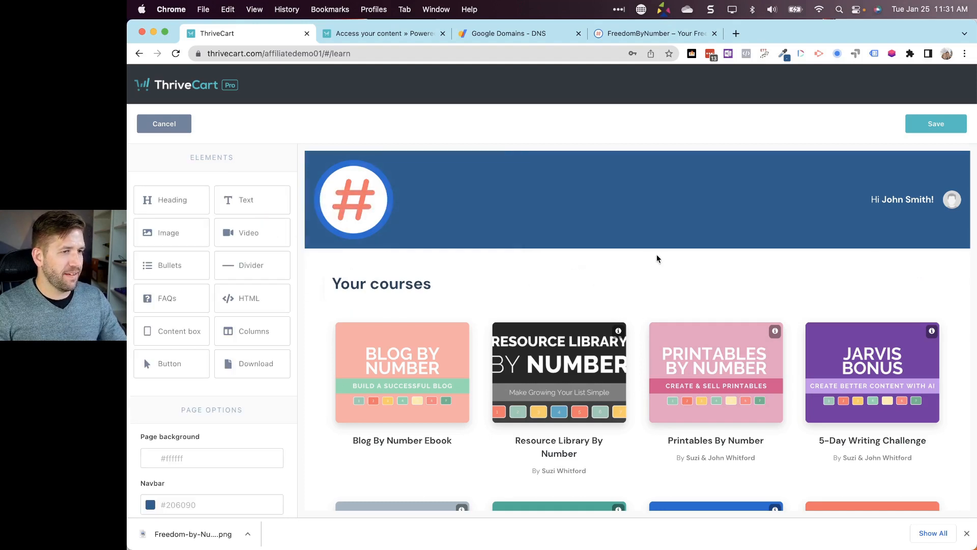
{"action": "left_click", "coordinate": [353, 199]}
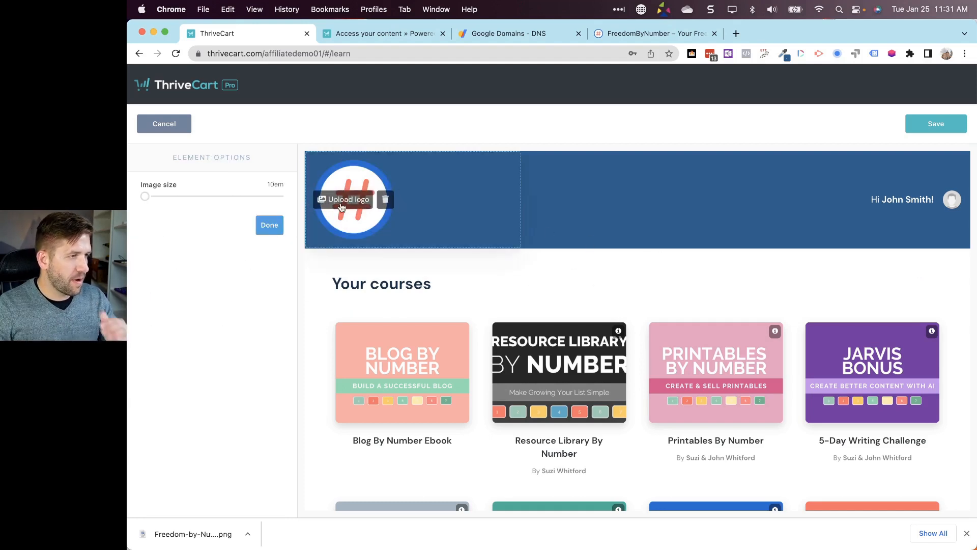
{"action": "mouse_move", "coordinate": [133, 200]}
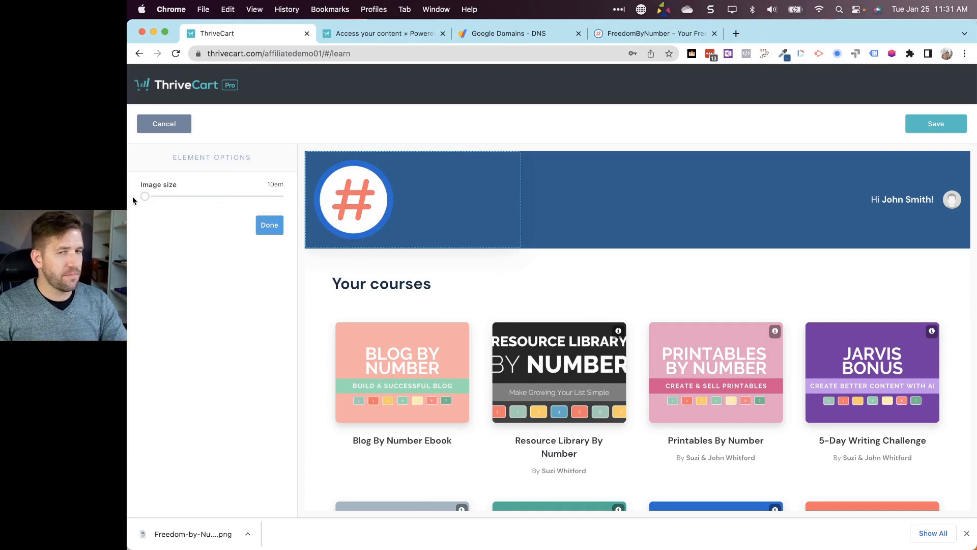
{"action": "mouse_move", "coordinate": [359, 221]}
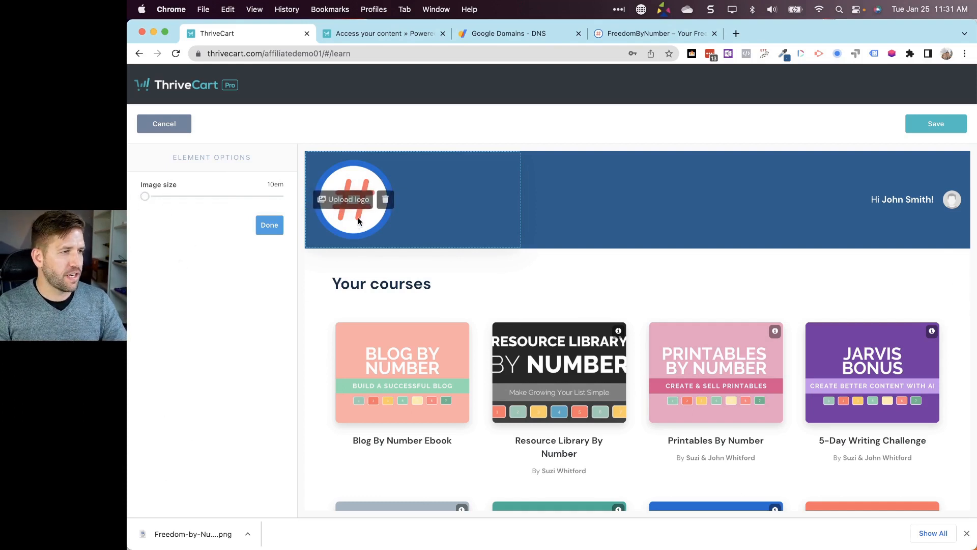
{"action": "left_click", "coordinate": [269, 225]}
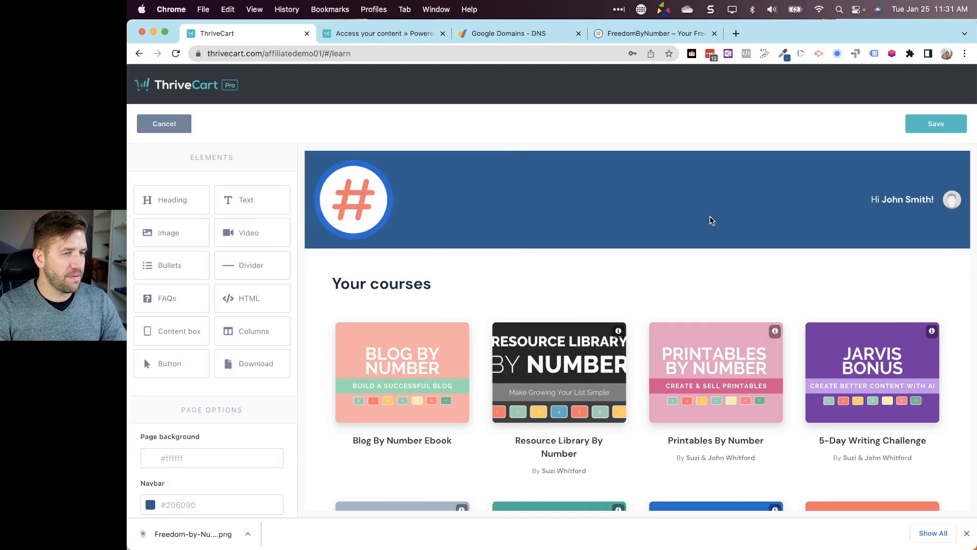
Retitle the heading 'Welcome Back! Access All Your Content Below:', remove the FAQ block, and save.
{"action": "scroll", "scroll_direction": "down", "scroll_amount": 3}
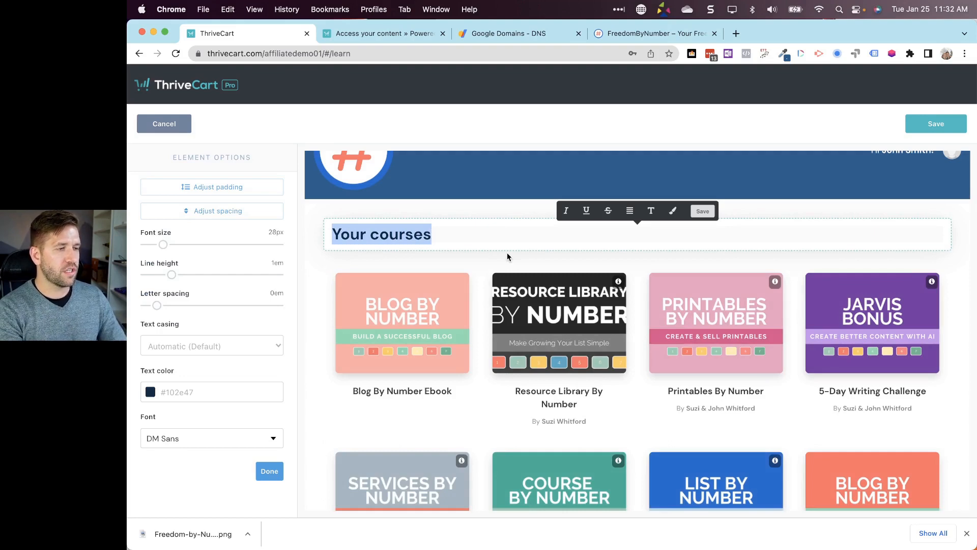
{"action": "type", "text": "Welcome Back! Acce"}
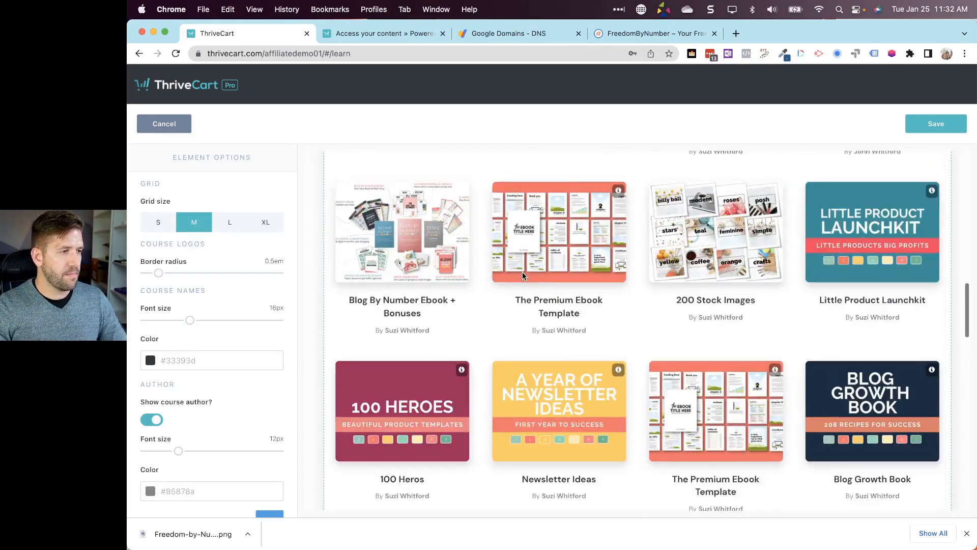
{"action": "scroll", "scroll_direction": "up", "scroll_amount": 3}
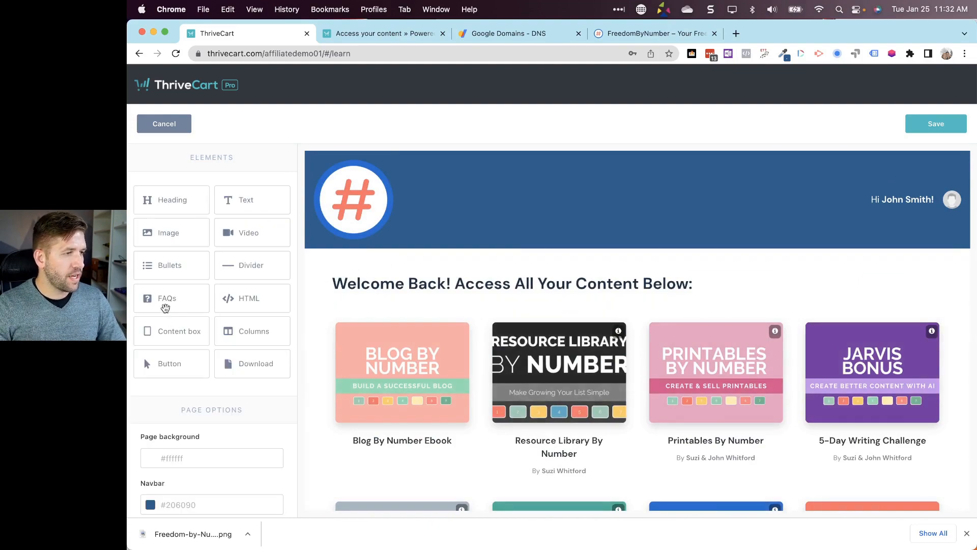
{"action": "scroll", "scroll_direction": "down", "scroll_amount": 3}
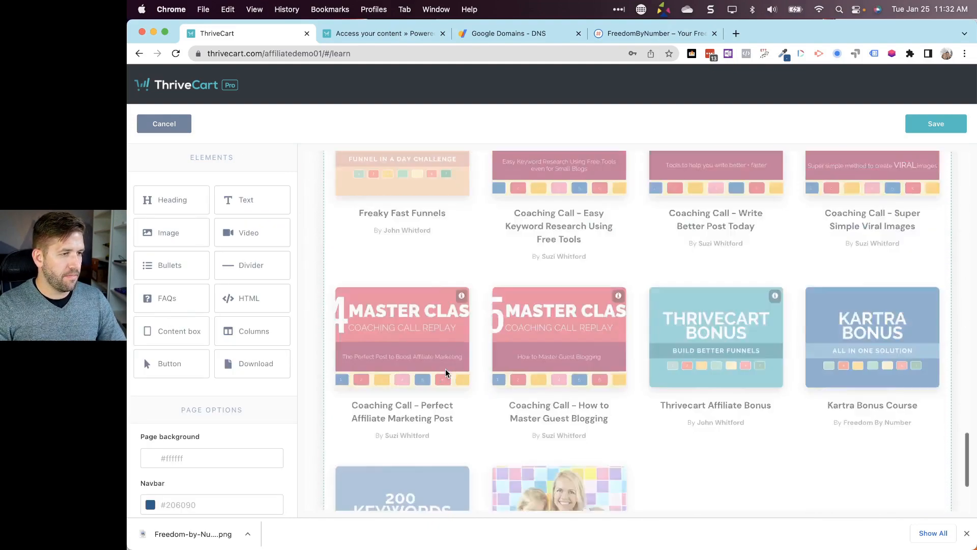
{"action": "scroll", "scroll_direction": "down", "scroll_amount": 3}
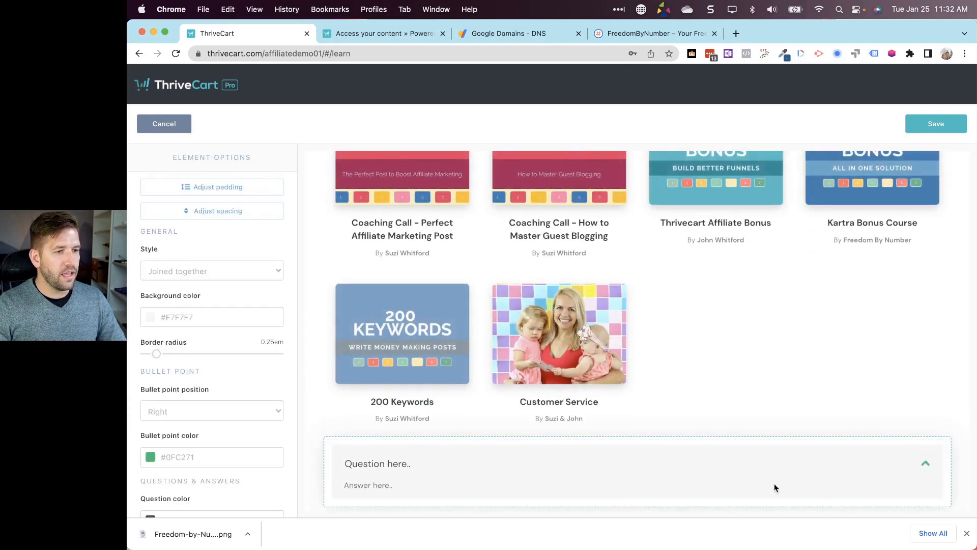
{"action": "left_click", "coordinate": [924, 463]}
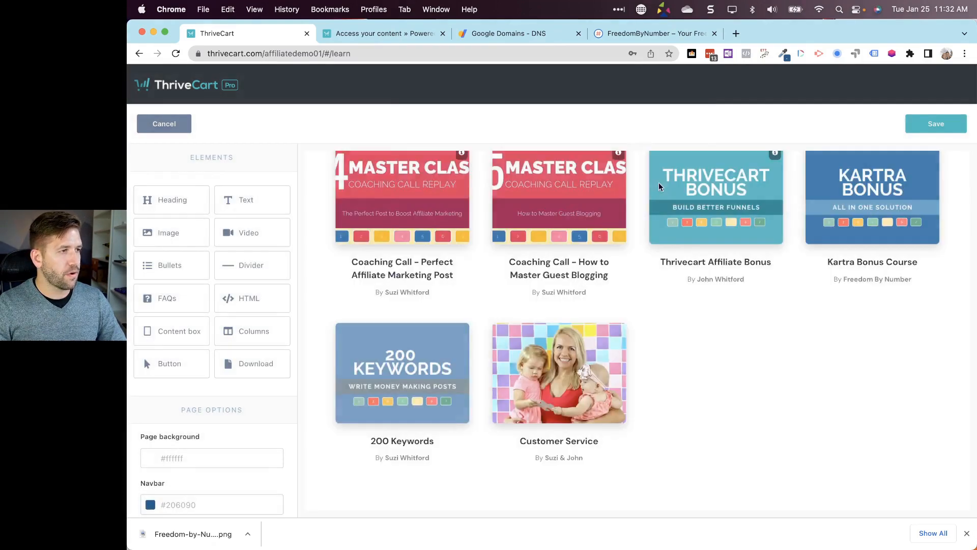
{"action": "left_click", "coordinate": [935, 123]}
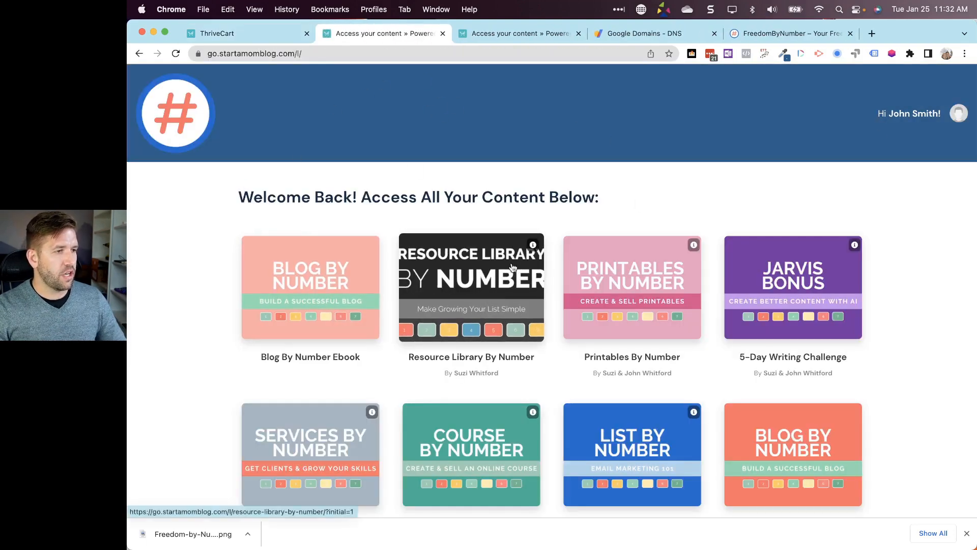
Widen the Freedom By Number navbar logo to 18.75em and save the dashboard.
{"action": "left_click", "coordinate": [471, 287]}
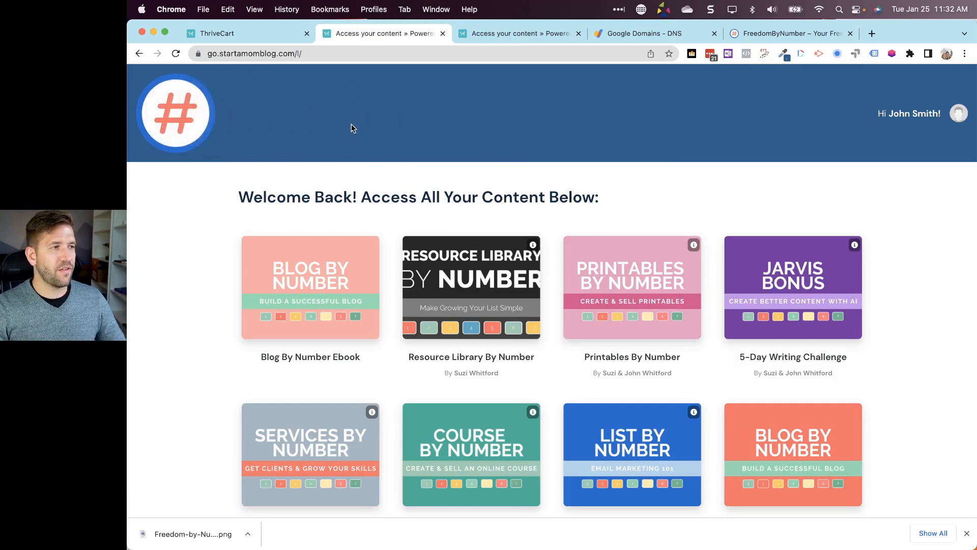
{"action": "mouse_move", "coordinate": [281, 130]}
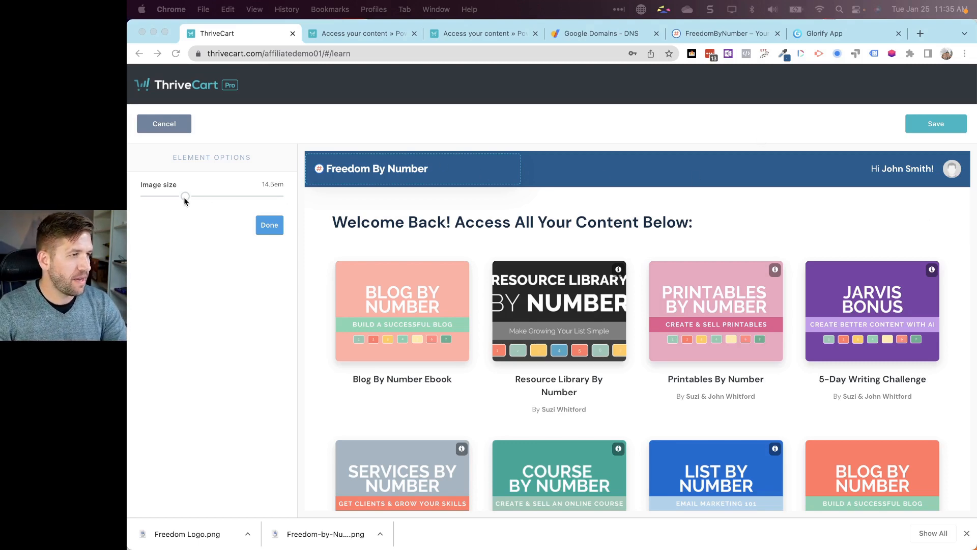
{"action": "left_click_drag", "start_coordinate": [185, 198], "coordinate": [190, 197]}
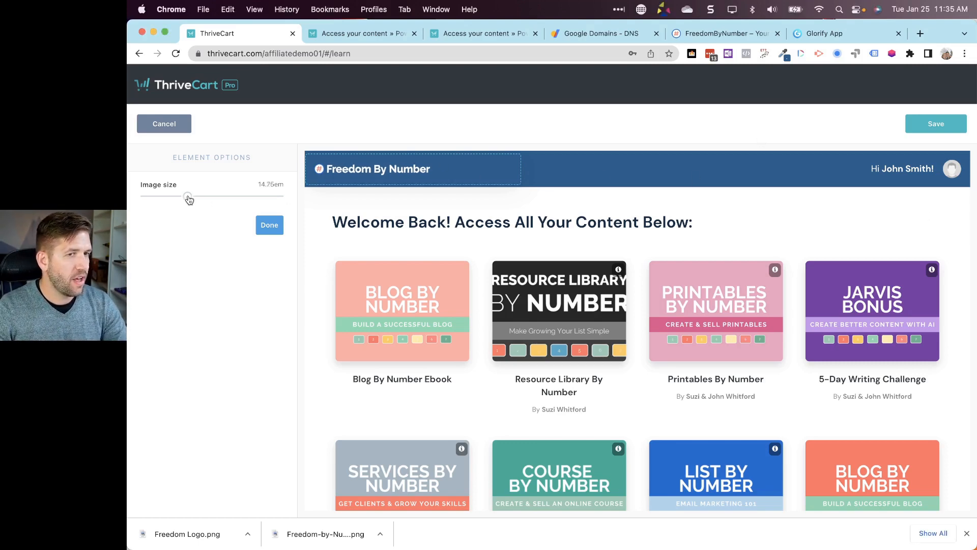
{"action": "left_click_drag", "start_coordinate": [188, 195], "coordinate": [223, 196]}
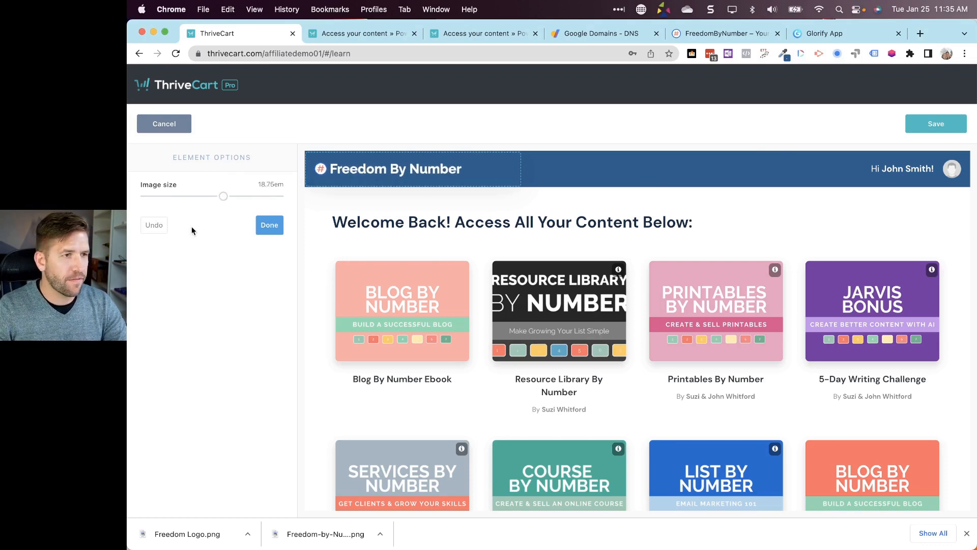
{"action": "left_click", "coordinate": [269, 224]}
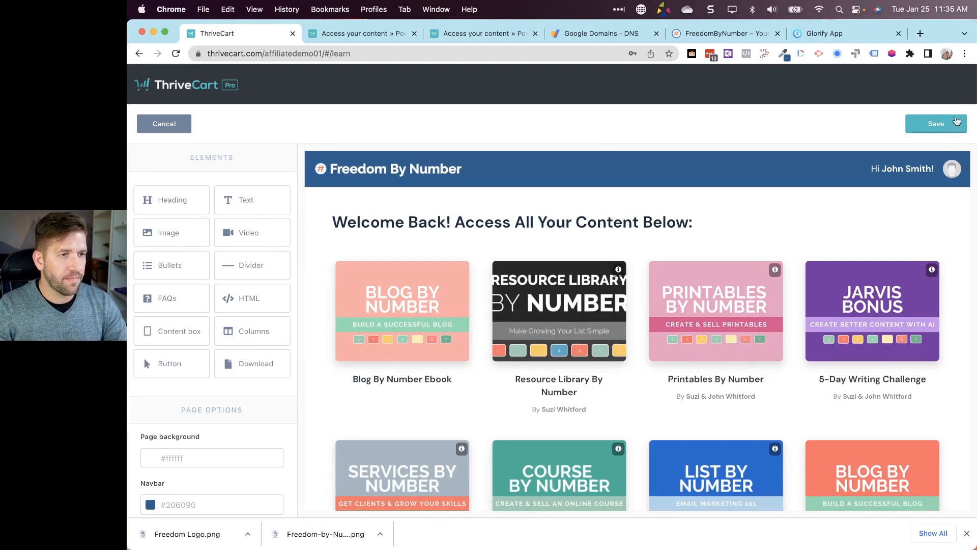
{"action": "left_click", "coordinate": [936, 123]}
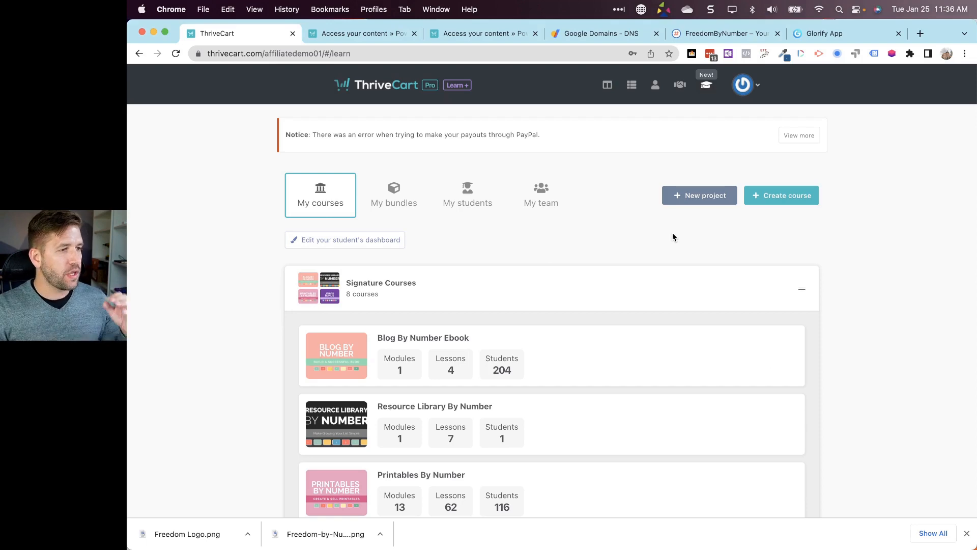
Scroll My courses down to Freedom By Number Ebook and open its editor.
{"action": "scroll", "scroll_direction": "down", "scroll_amount": 3}
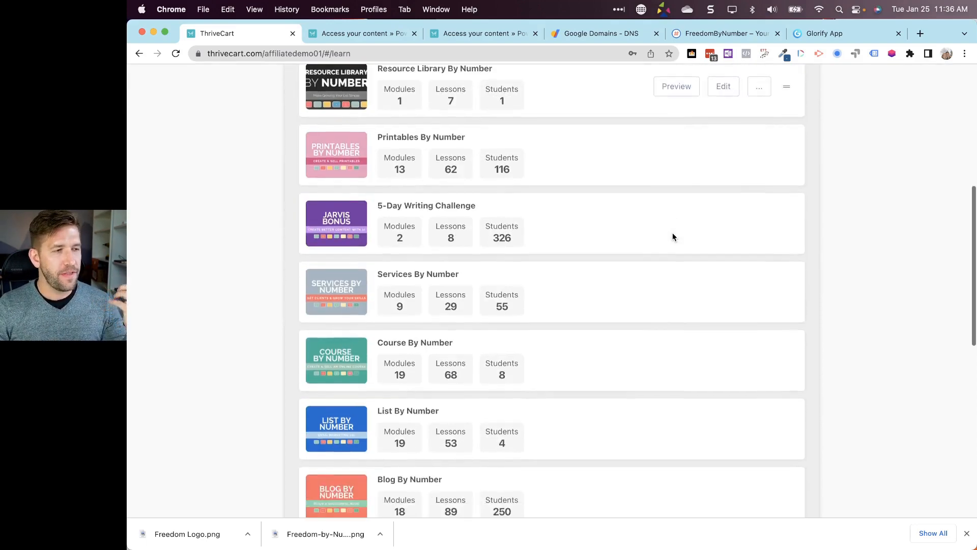
{"action": "scroll", "scroll_direction": "down", "scroll_amount": 3}
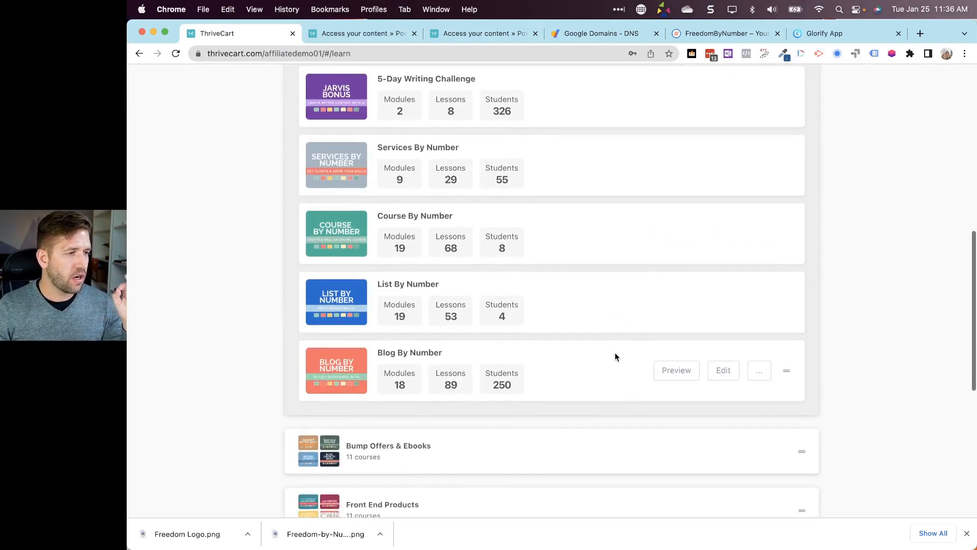
{"action": "scroll", "scroll_direction": "down", "scroll_amount": 3}
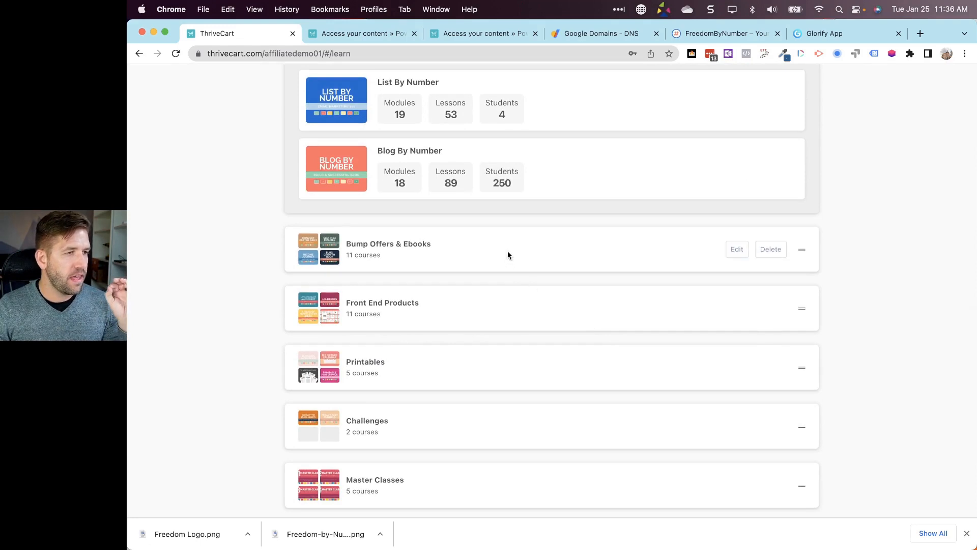
{"action": "scroll", "scroll_direction": "down", "scroll_amount": 3}
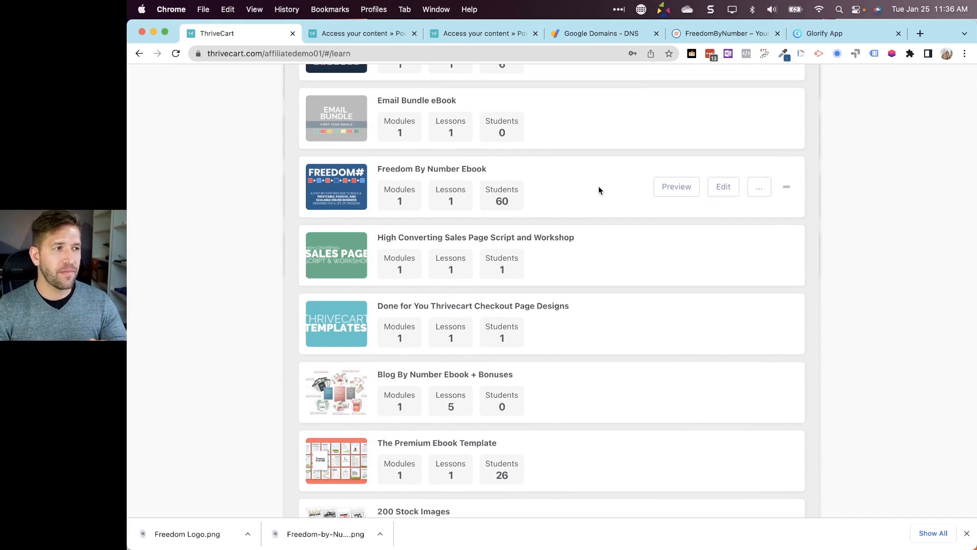
{"action": "mouse_move", "coordinate": [389, 169]}
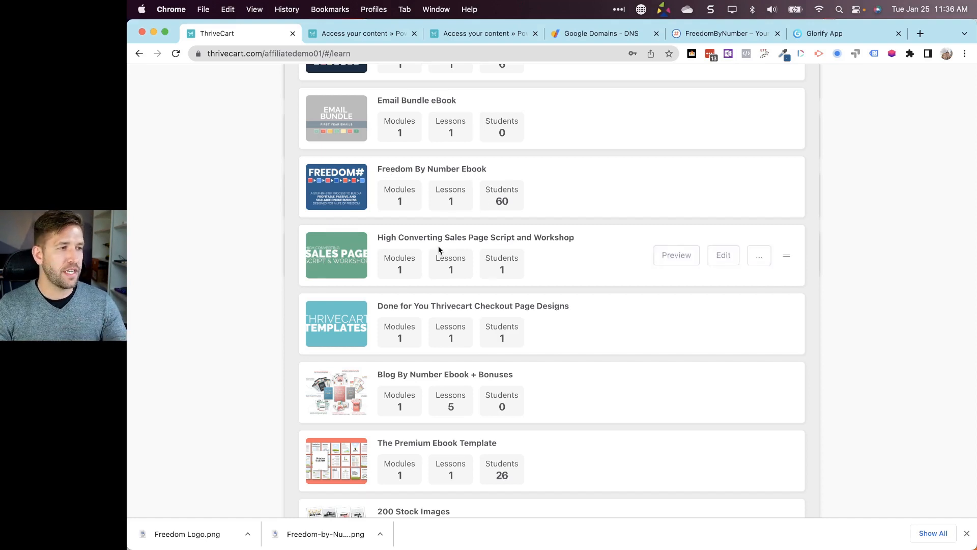
{"action": "left_click", "coordinate": [723, 255]}
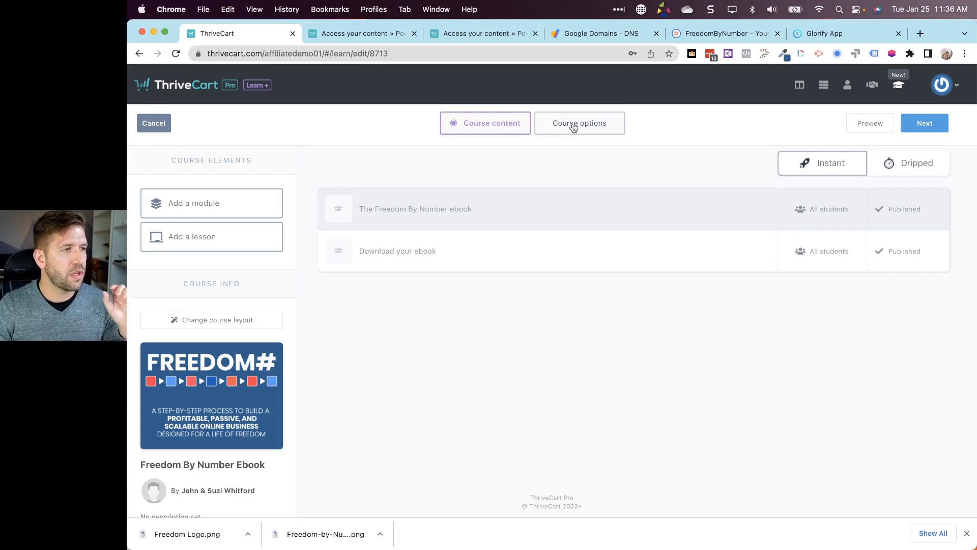
{"action": "mouse_move", "coordinate": [592, 130]}
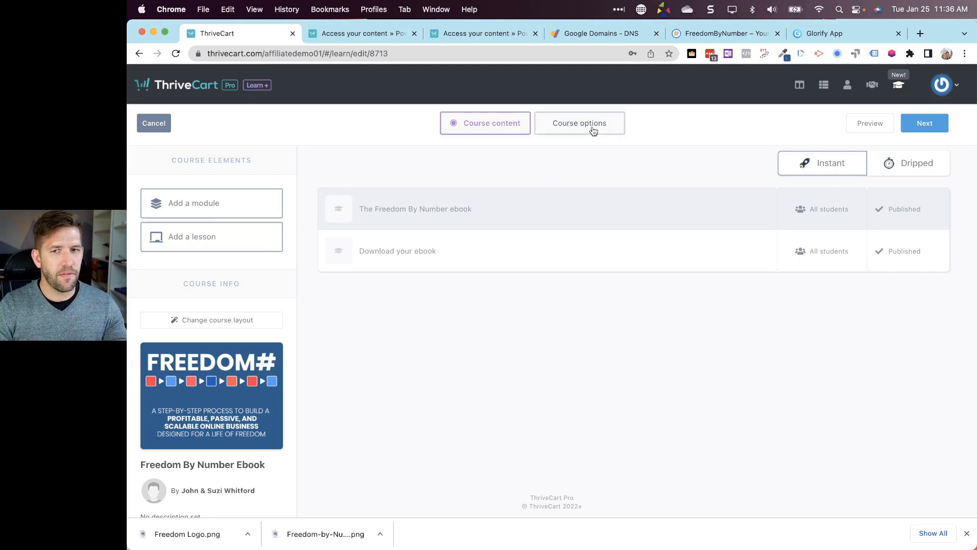
Show the Ebook's Course options and launch the registration page customizer.
{"action": "left_click", "coordinate": [579, 123]}
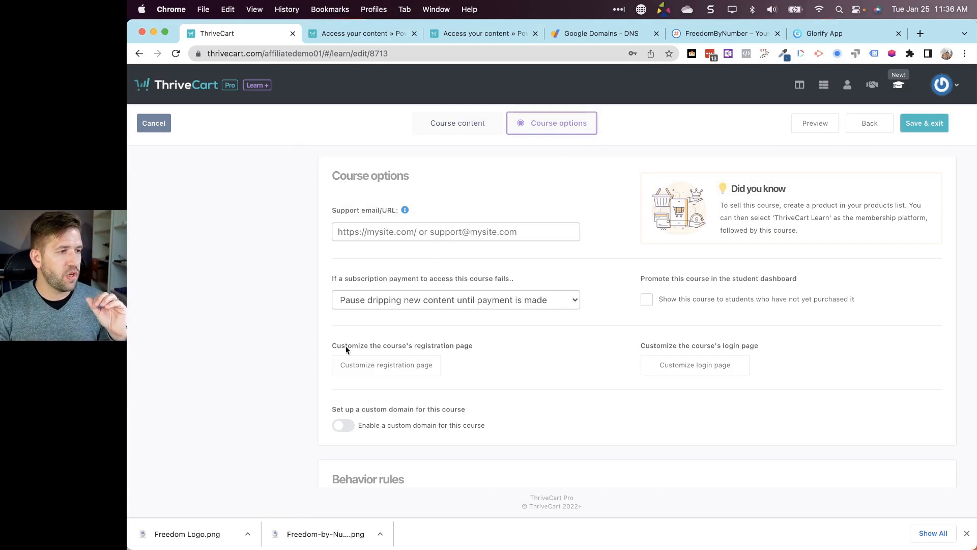
{"action": "left_click", "coordinate": [385, 365]}
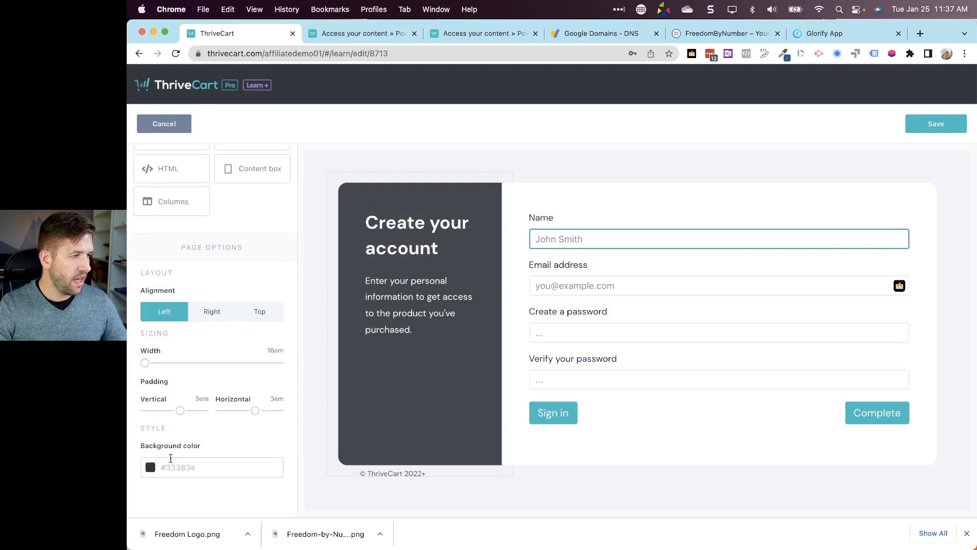
Turn the registration side panel blue and add the freedom-logo image above the heading.
{"action": "left_click", "coordinate": [149, 467]}
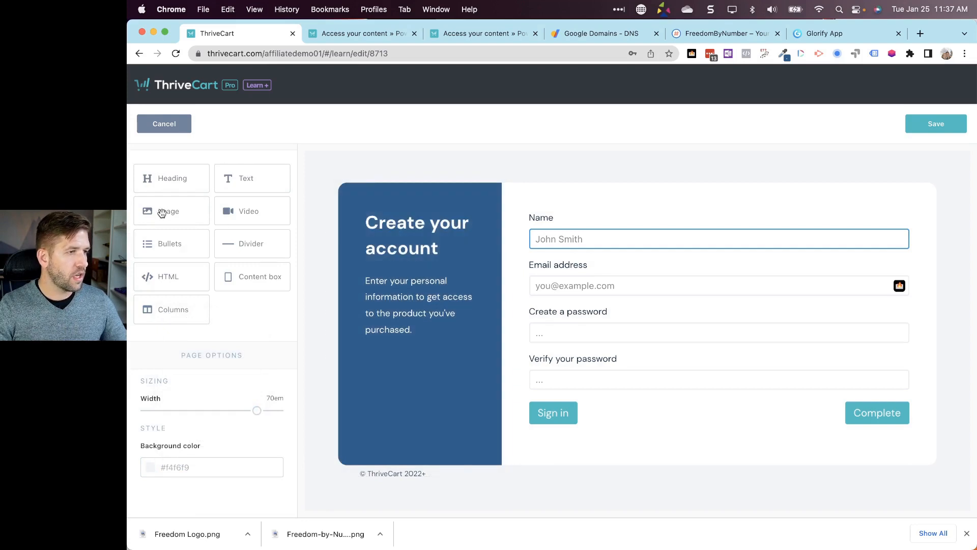
{"action": "left_click", "coordinate": [171, 211]}
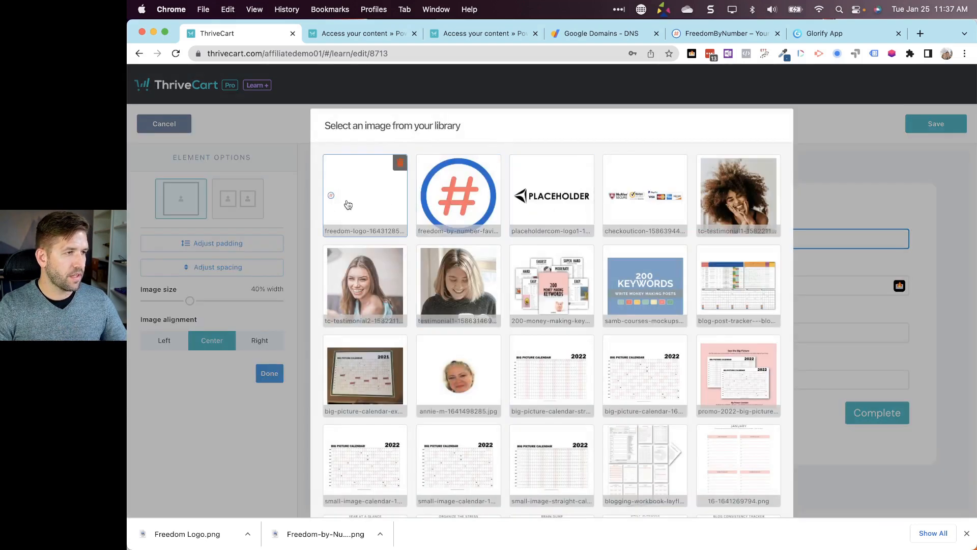
{"action": "scroll", "scroll_direction": "down", "scroll_amount": 3}
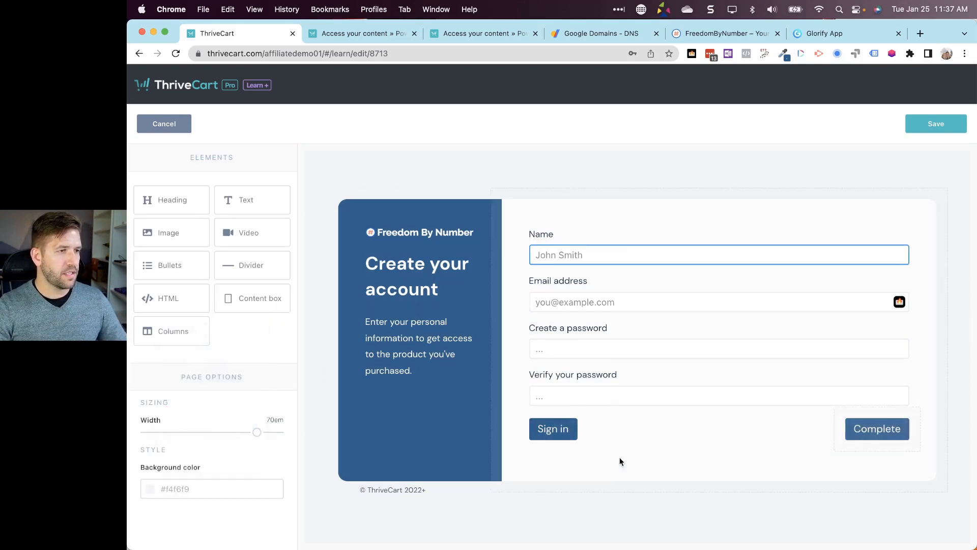
{"action": "mouse_move", "coordinate": [822, 186]}
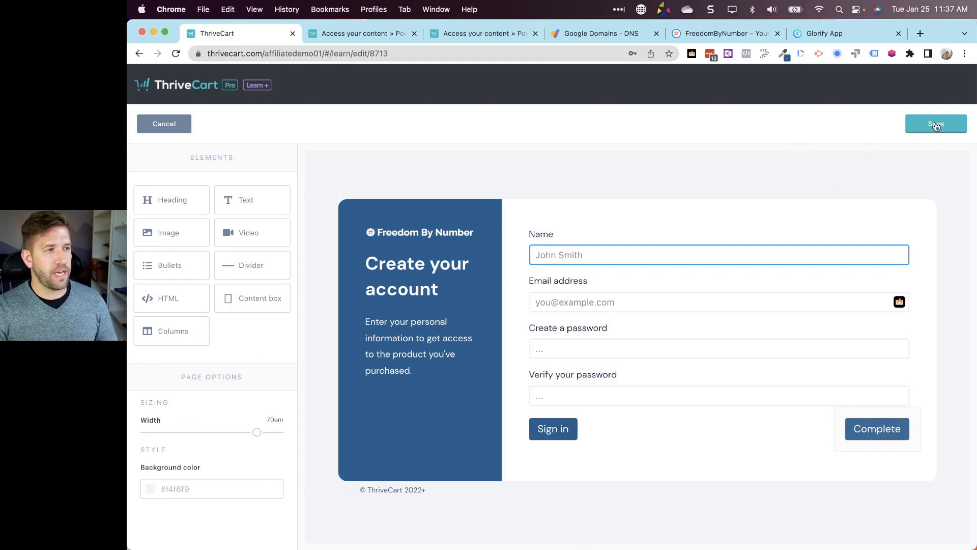
Save the registration page, then give the login page the Freedom By Number logo and a #206090 Sign In button.
{"action": "left_click", "coordinate": [935, 123]}
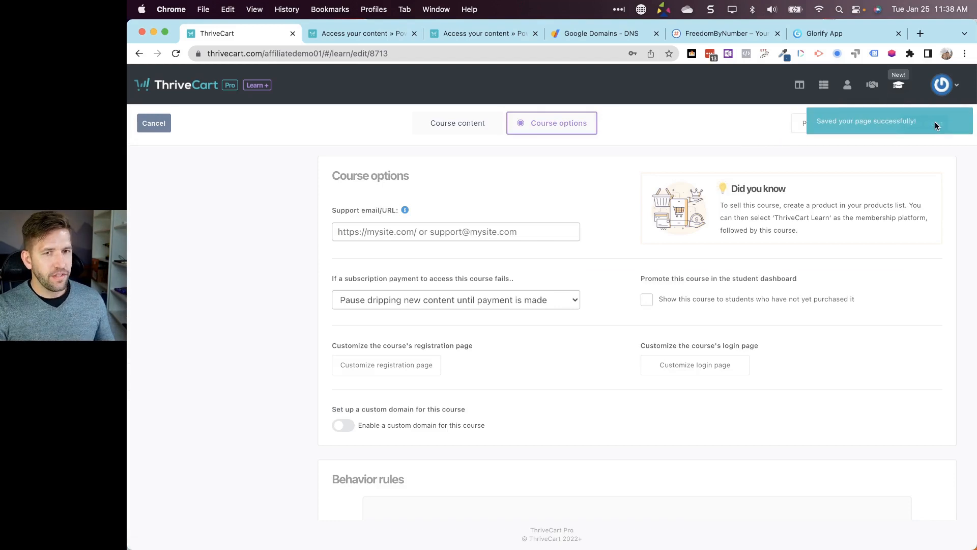
{"action": "mouse_move", "coordinate": [525, 430]}
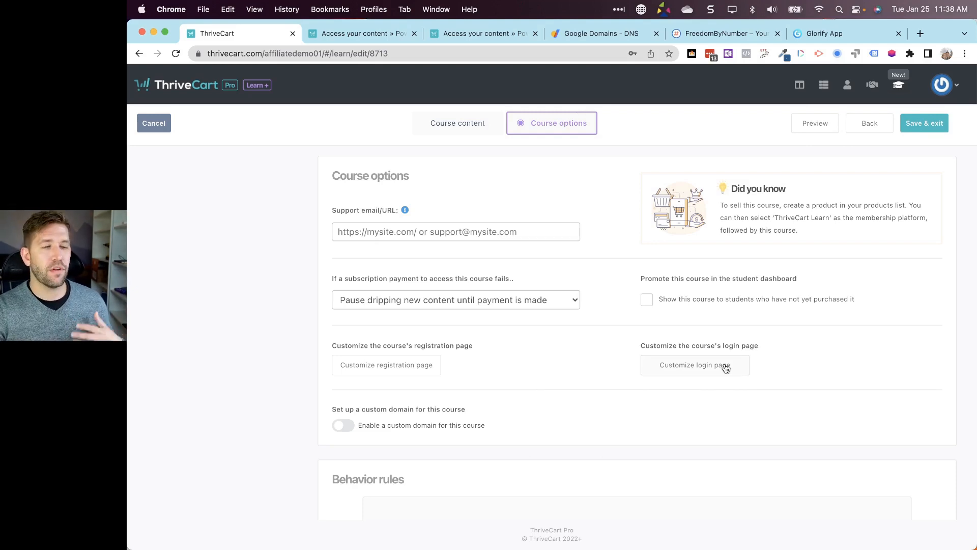
{"action": "left_click", "coordinate": [695, 364]}
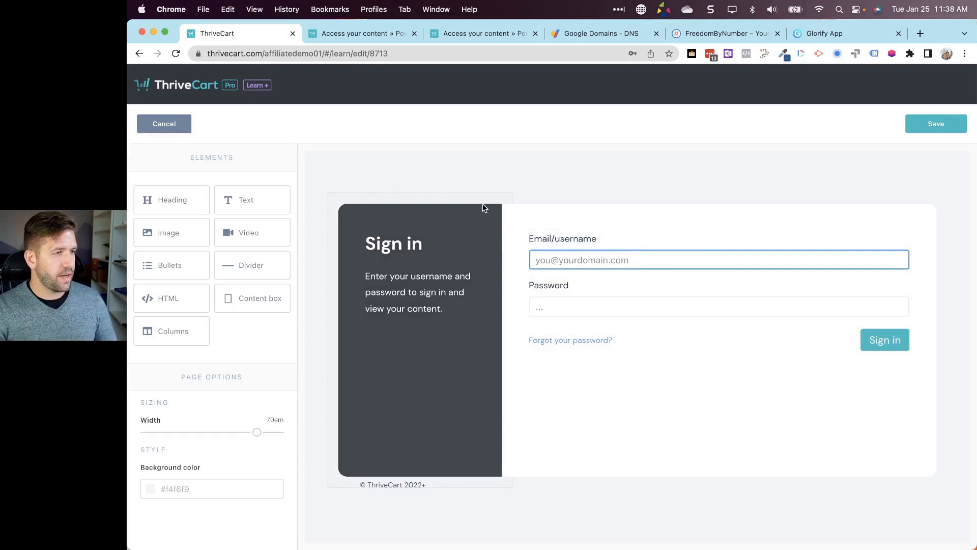
{"action": "mouse_move", "coordinate": [481, 228]}
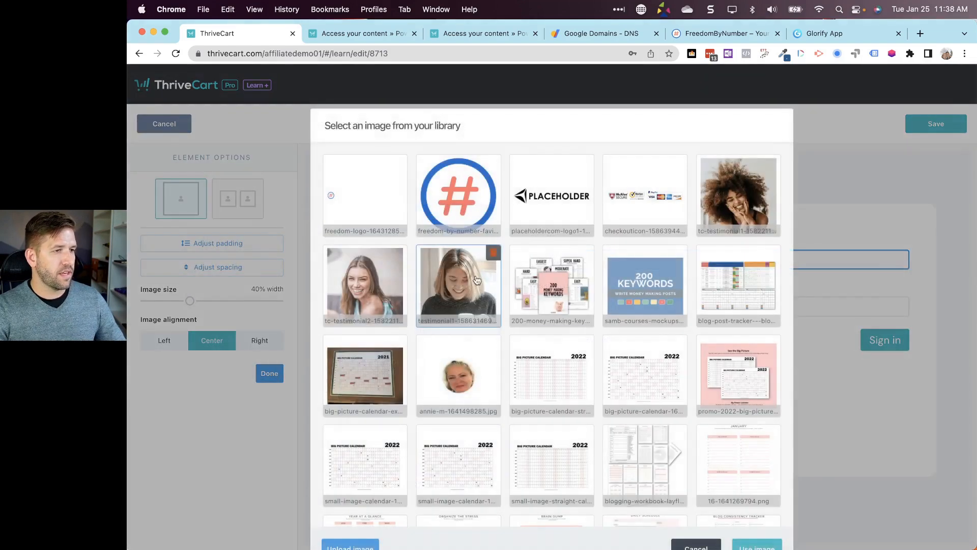
{"action": "scroll", "scroll_direction": "down", "scroll_amount": 3}
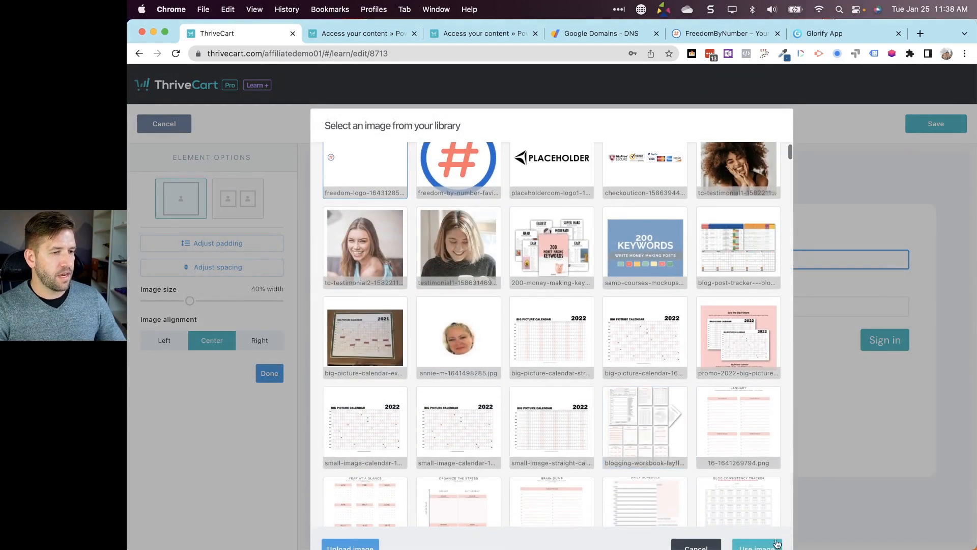
{"action": "left_click", "coordinate": [756, 547]}
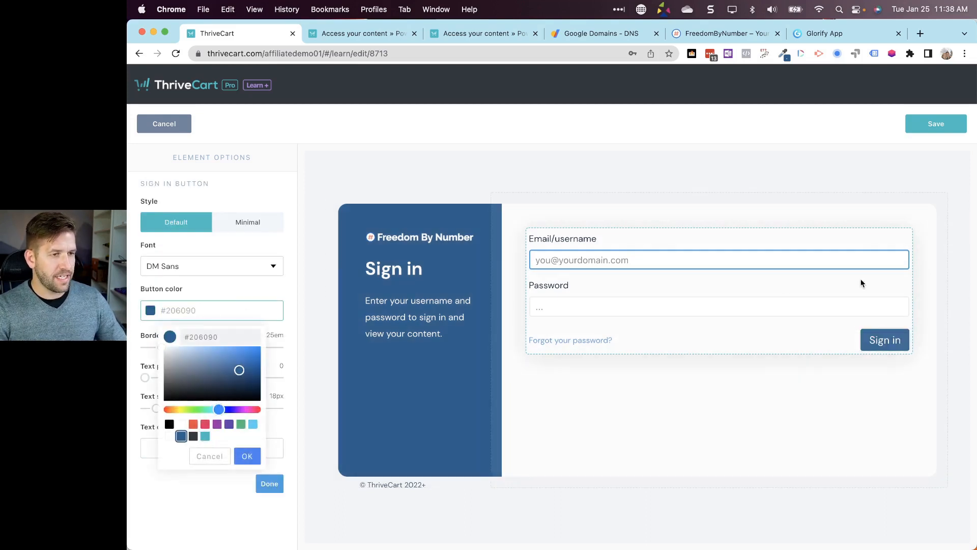
{"action": "left_click", "coordinate": [247, 455]}
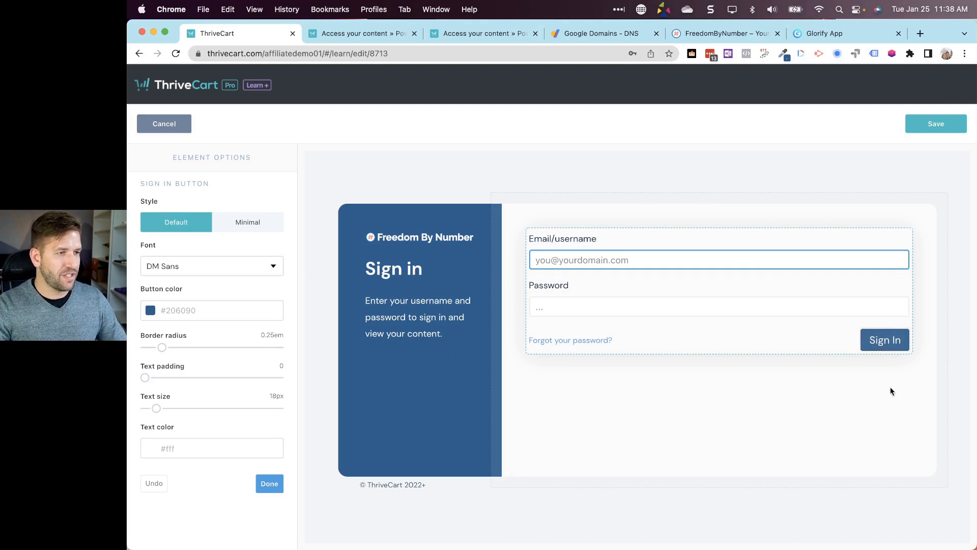
{"action": "left_click", "coordinate": [269, 483]}
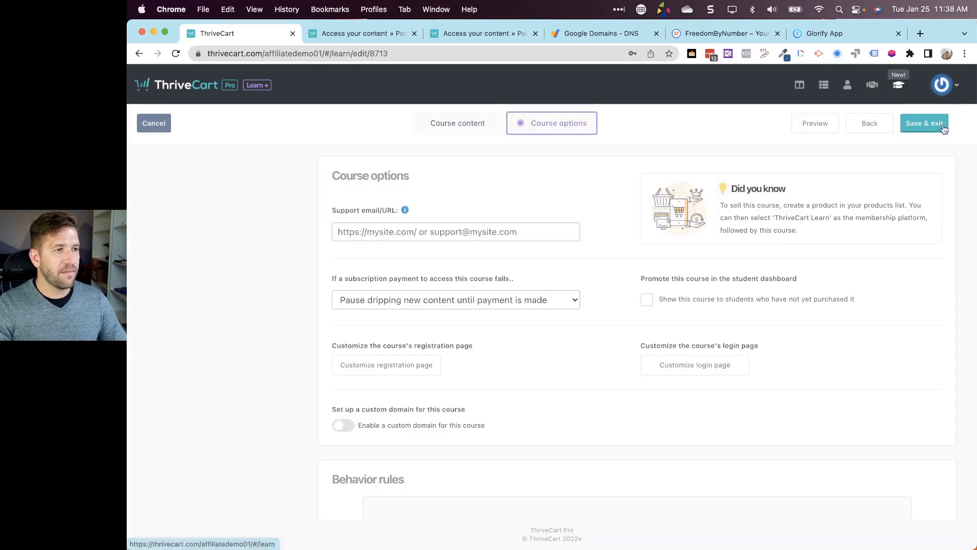
{"action": "left_click", "coordinate": [924, 123]}
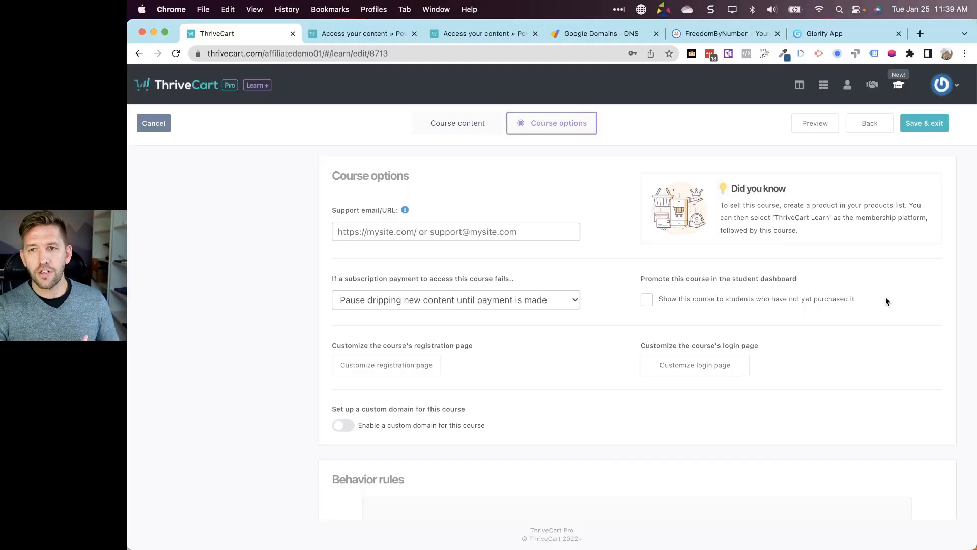
{"action": "mouse_move", "coordinate": [625, 289]}
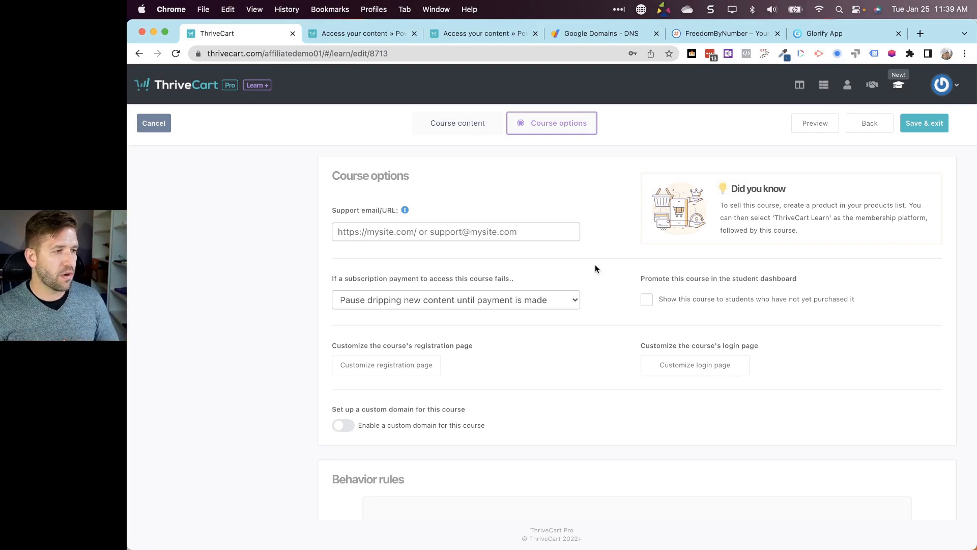
{"action": "mouse_move", "coordinate": [581, 412]}
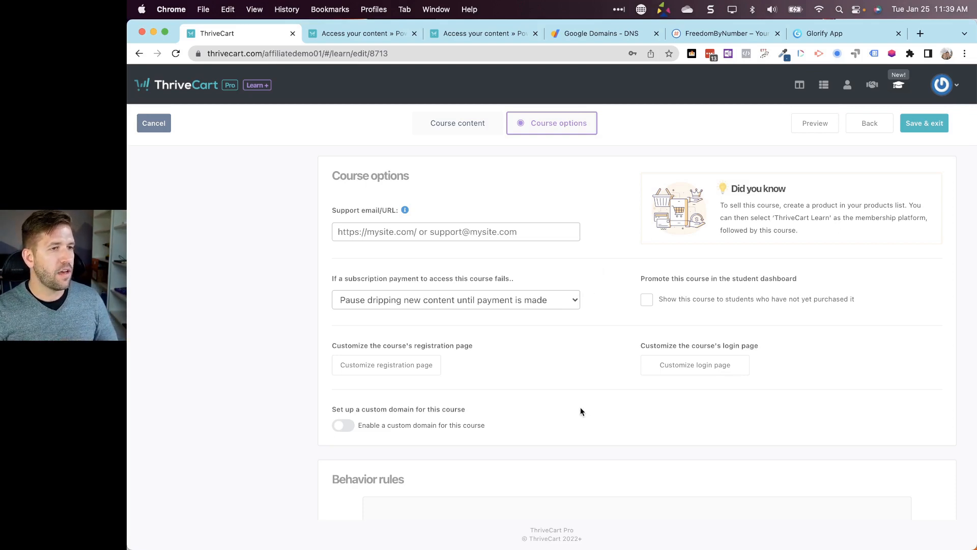
{"action": "scroll", "scroll_direction": "down", "scroll_amount": 3}
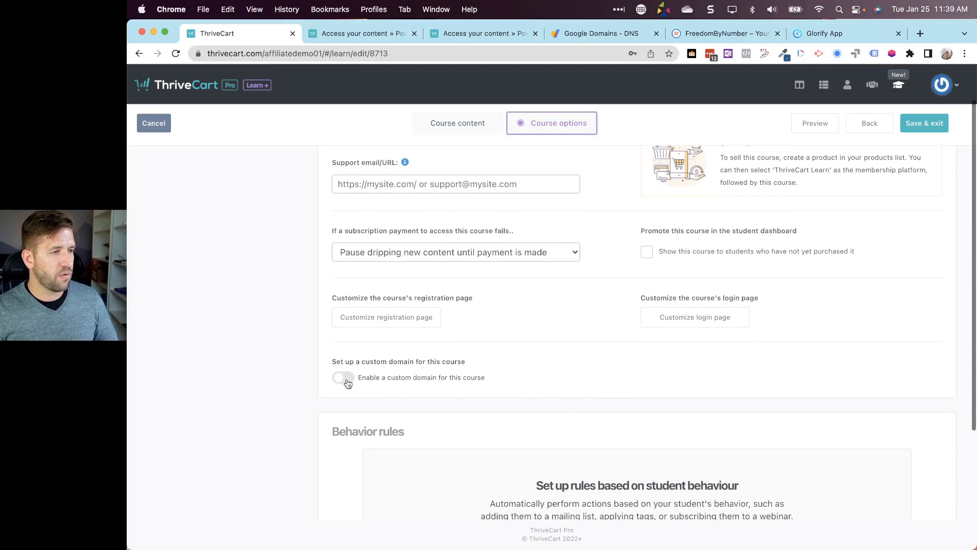
{"action": "mouse_move", "coordinate": [534, 119]}
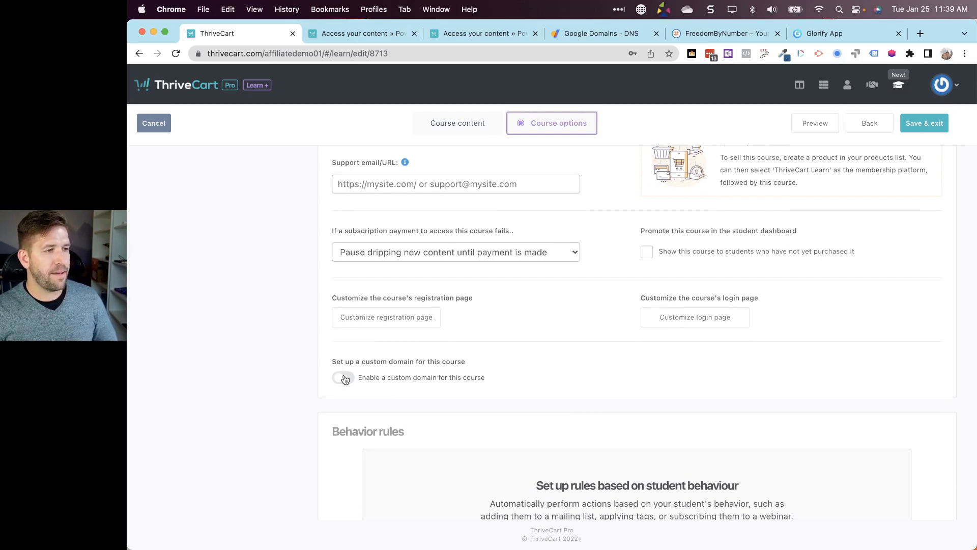
Enable a custom domain and enter login.freedombynumber.com as the course domain.
{"action": "left_click", "coordinate": [342, 377]}
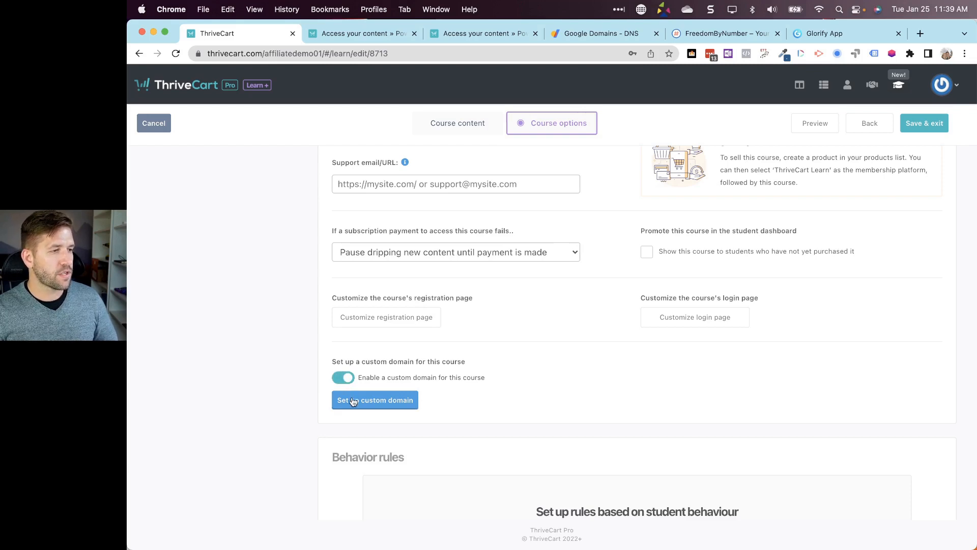
{"action": "left_click", "coordinate": [374, 400]}
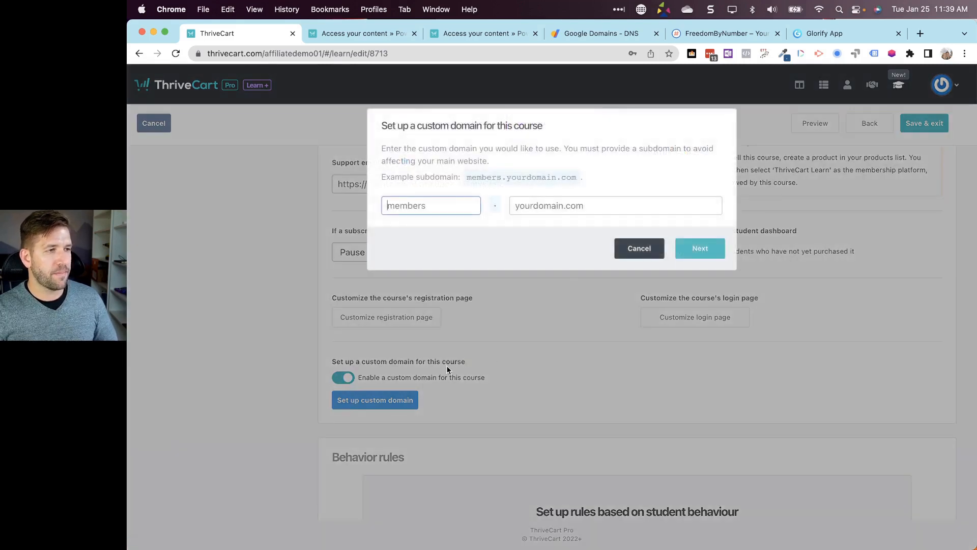
{"action": "left_click", "coordinate": [430, 205]}
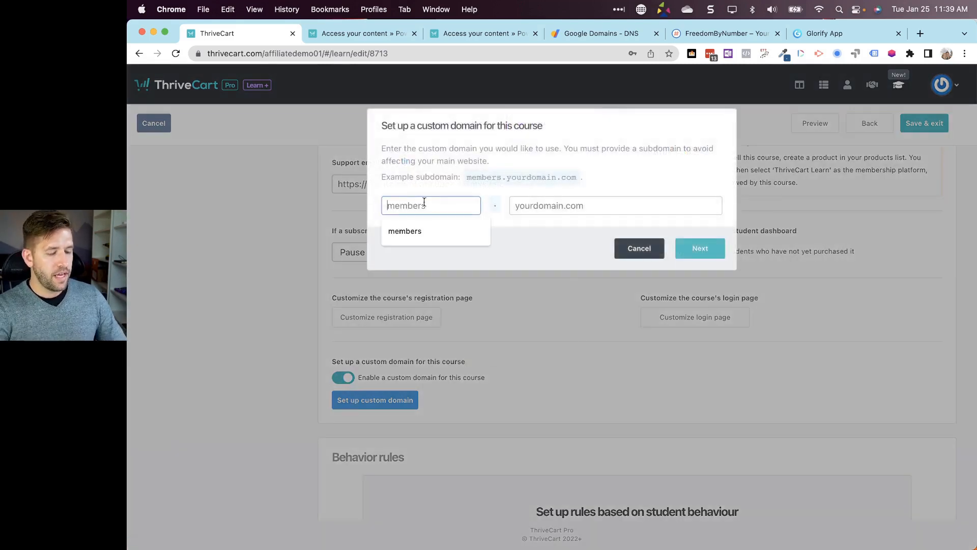
{"action": "type", "text": "login"}
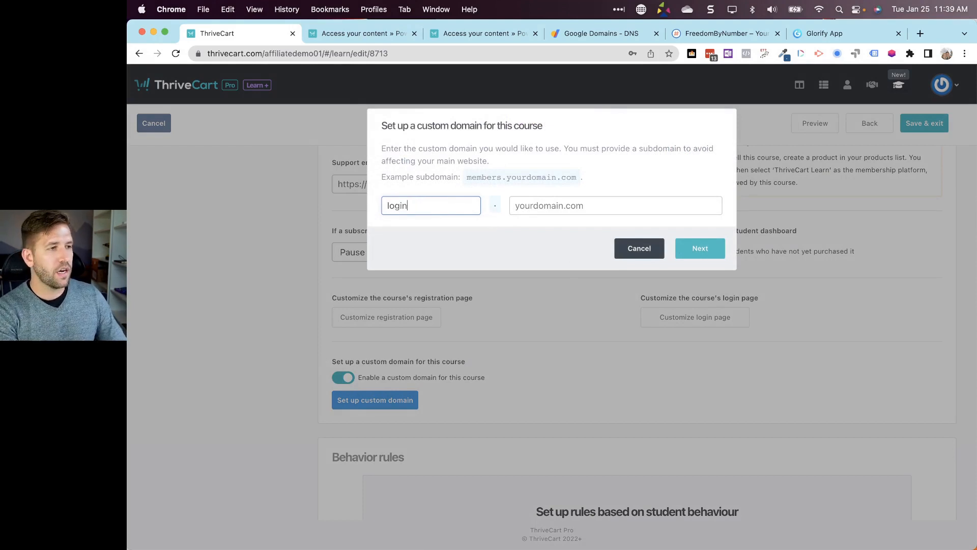
{"action": "type", "text": "freedombynumber.com"}
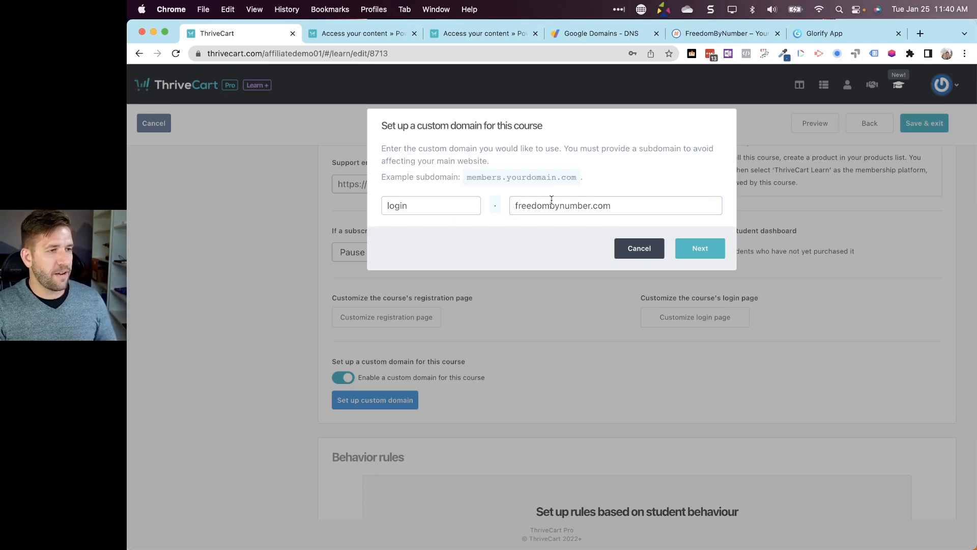
Show the Generic/other CNAME instructions and select the alias.thrivecart.com value.
{"action": "left_click", "coordinate": [699, 248]}
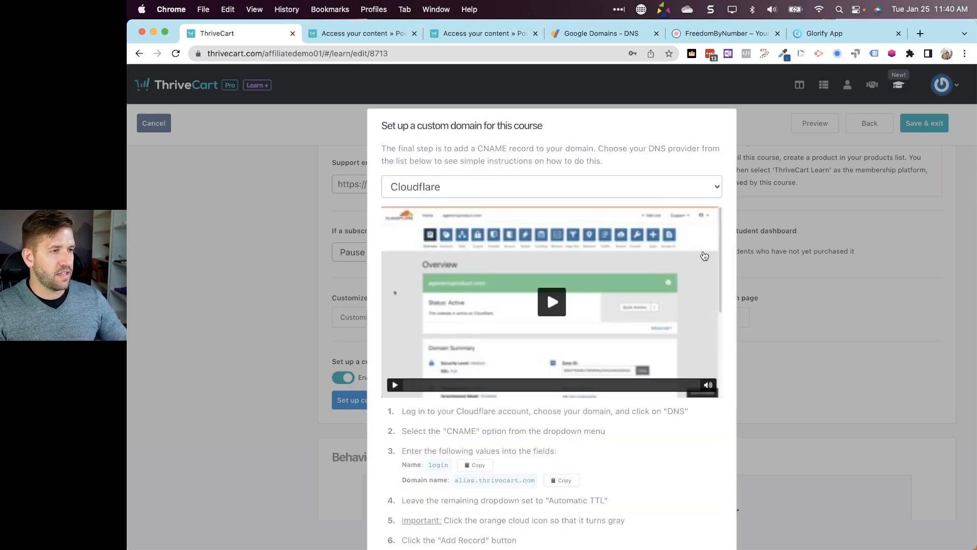
{"action": "left_click", "coordinate": [550, 186]}
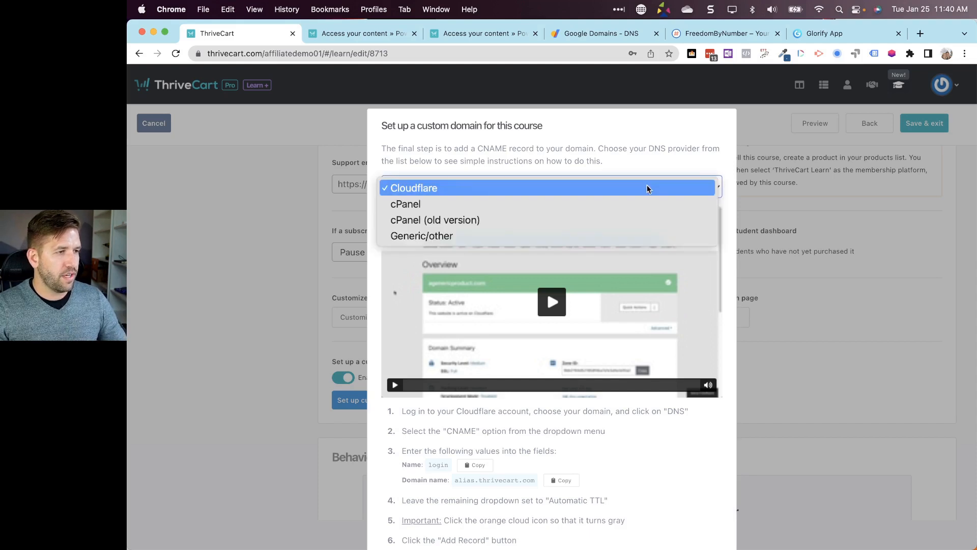
{"action": "left_click", "coordinate": [422, 236]}
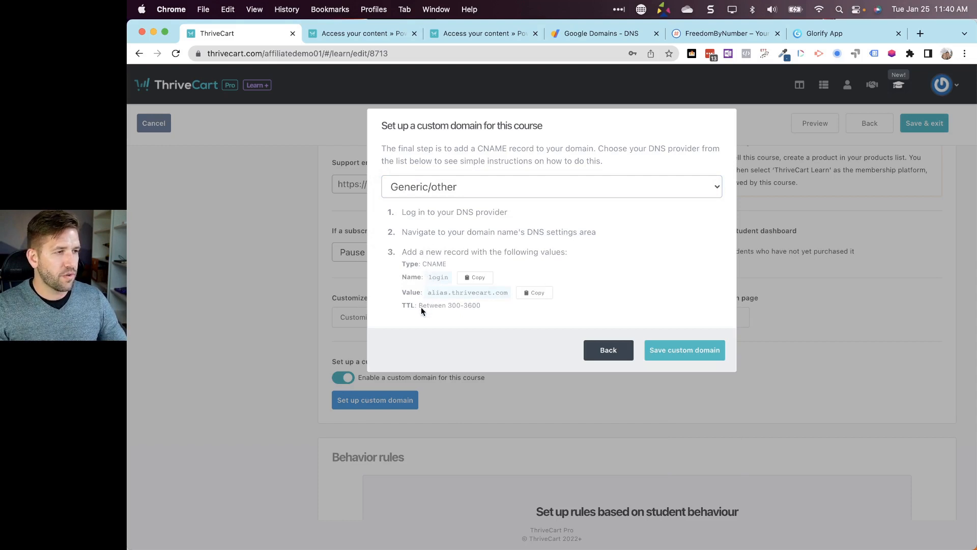
{"action": "mouse_move", "coordinate": [452, 296]}
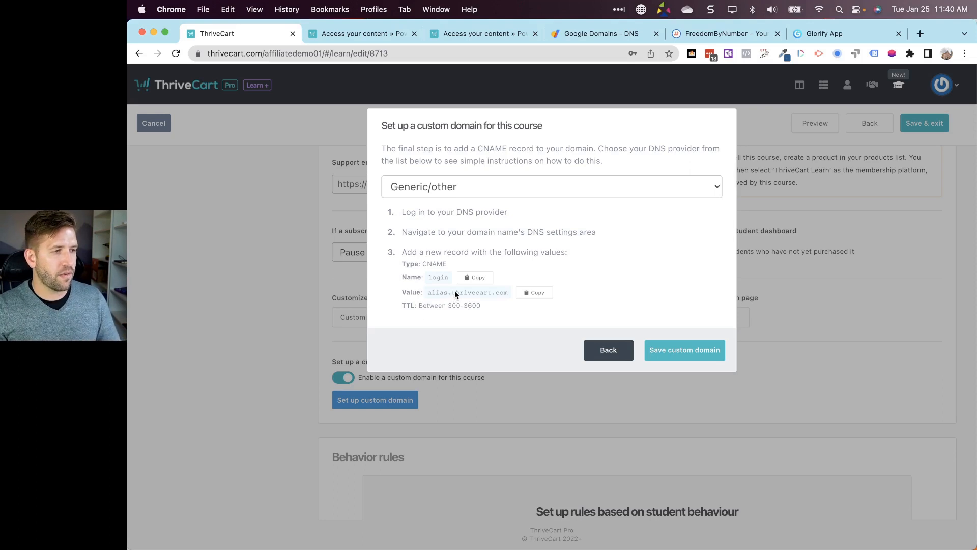
{"action": "left_click", "coordinate": [474, 277]}
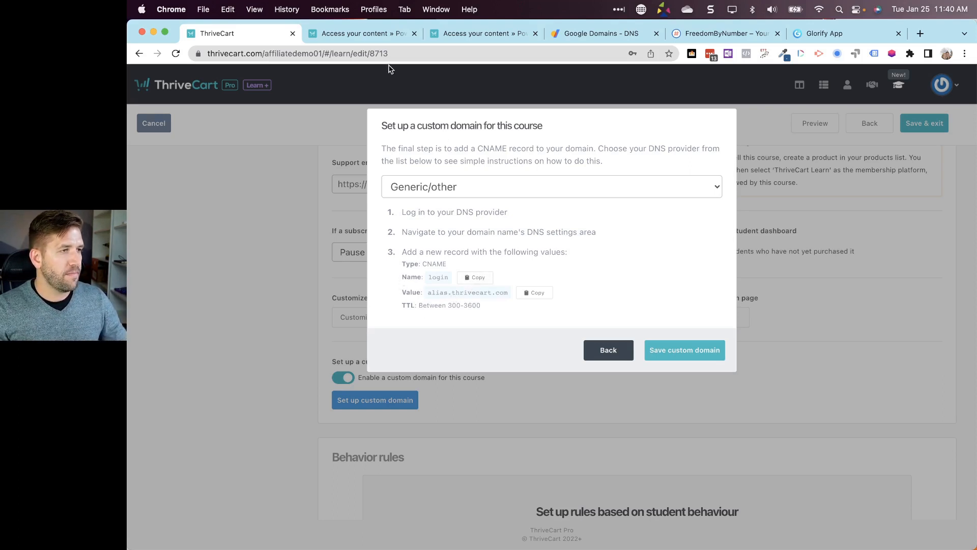
Start a new custom DNS record in Google Domains with host 'login'.
{"action": "left_click", "coordinate": [602, 33]}
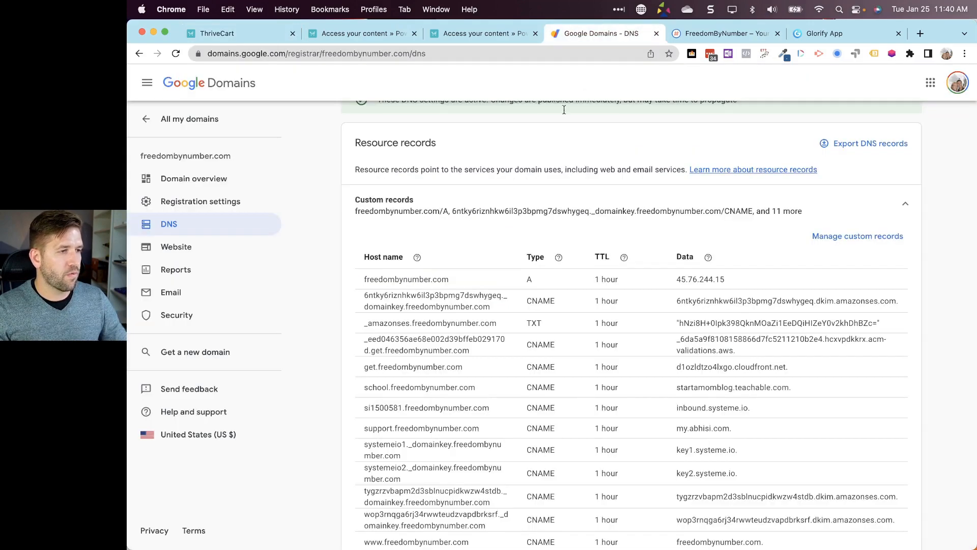
{"action": "mouse_move", "coordinate": [857, 235]}
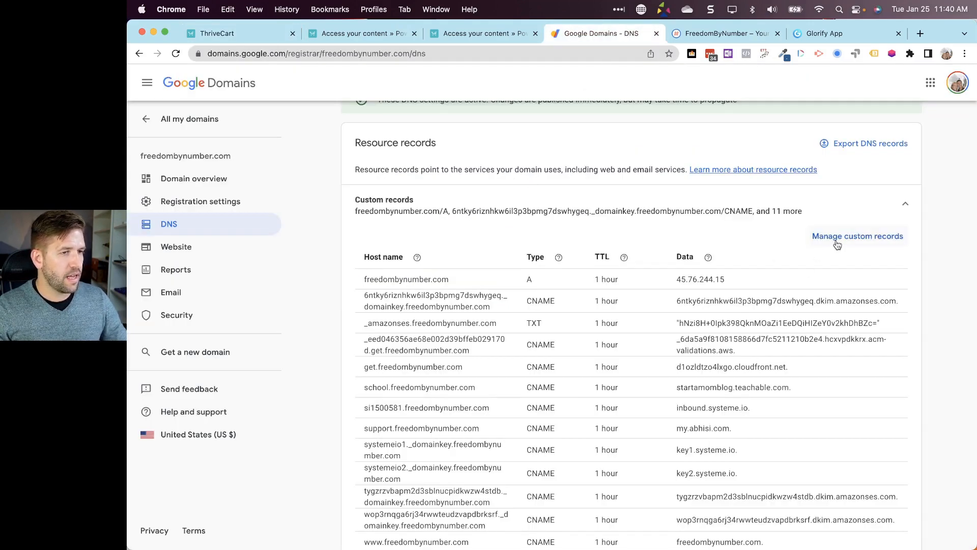
{"action": "left_click", "coordinate": [857, 236]}
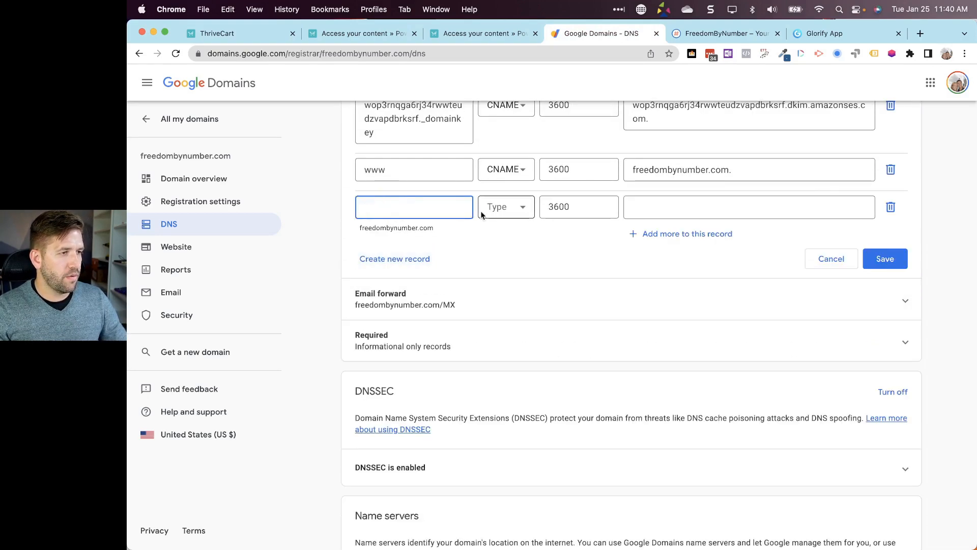
{"action": "left_click", "coordinate": [505, 206]}
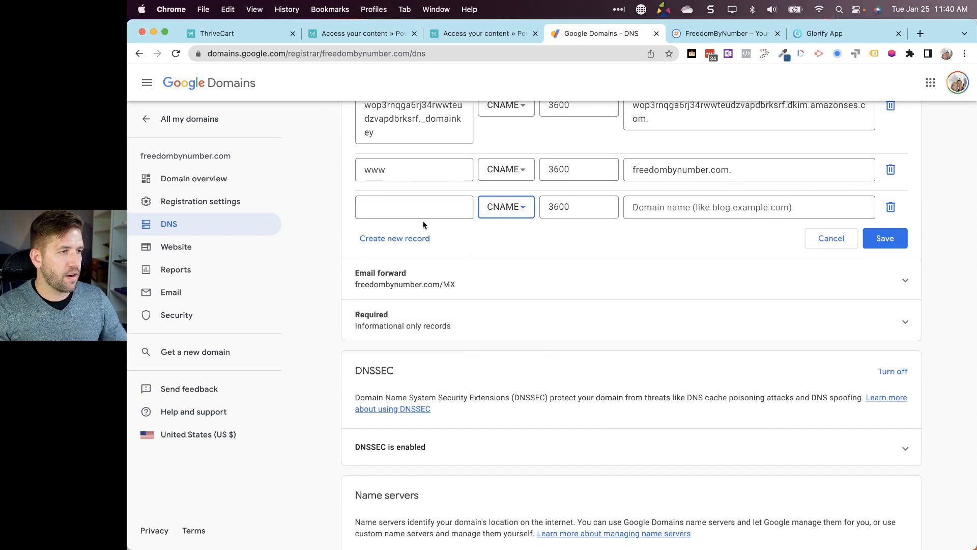
{"action": "type", "text": "login"}
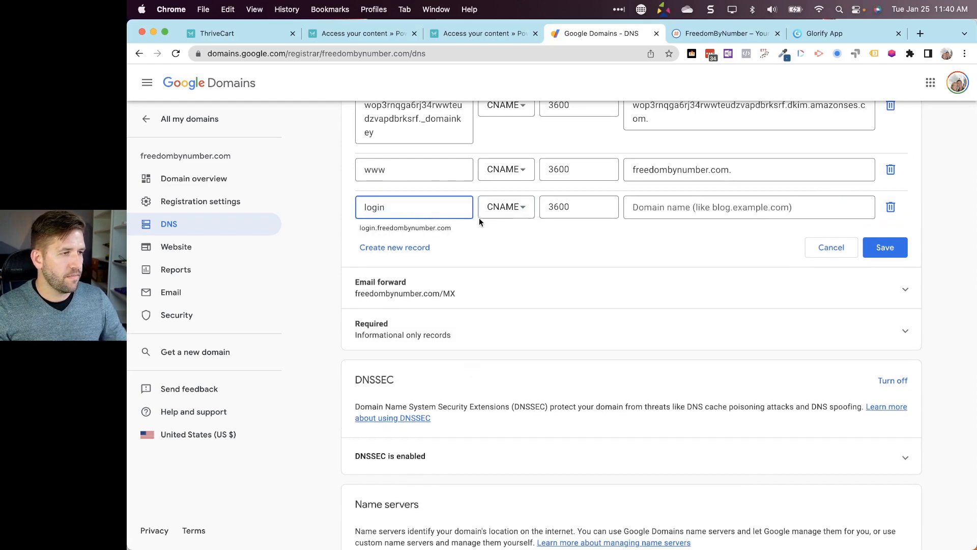
{"action": "mouse_move", "coordinate": [479, 34]}
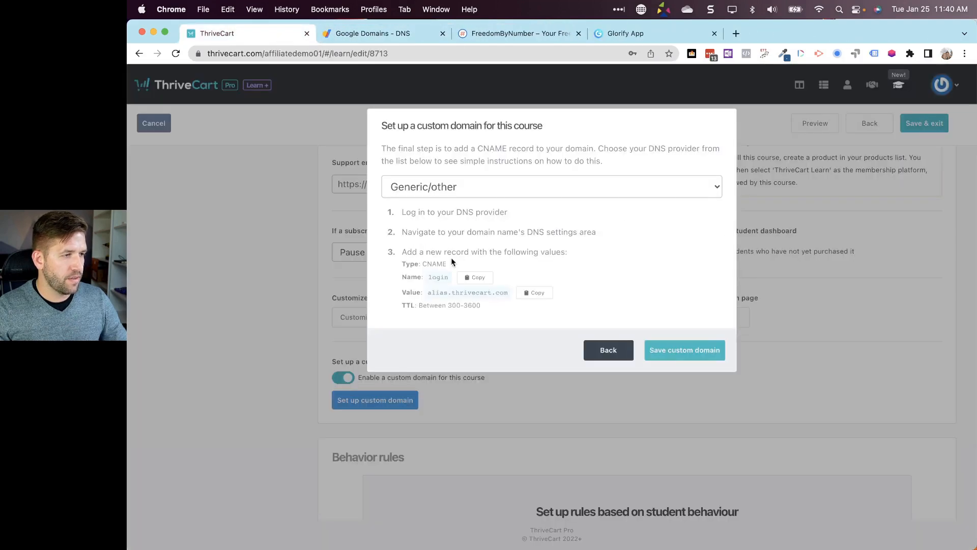
Set the record data to alias.thrivecart.com, save the CNAME, and return to ThriveCart.
{"action": "left_click", "coordinate": [534, 292]}
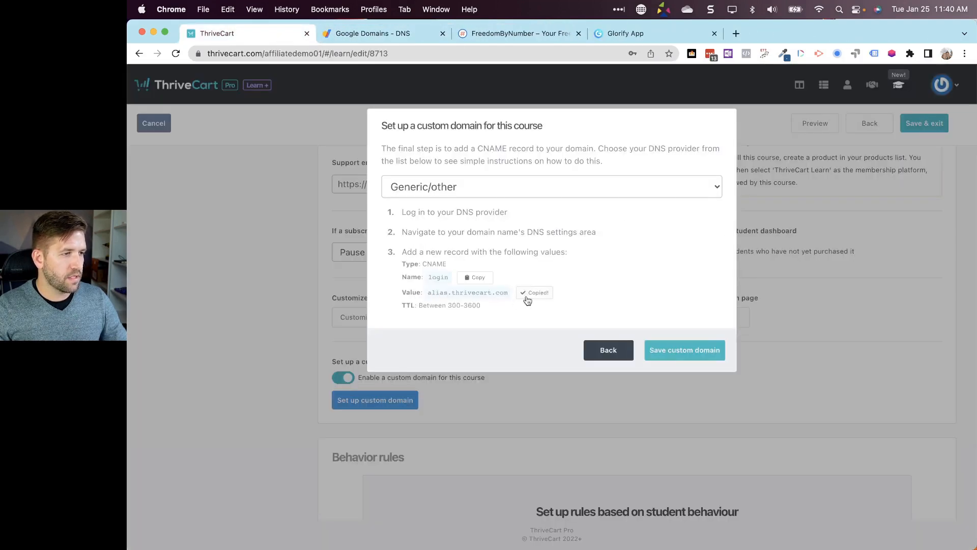
{"action": "left_click", "coordinate": [381, 33]}
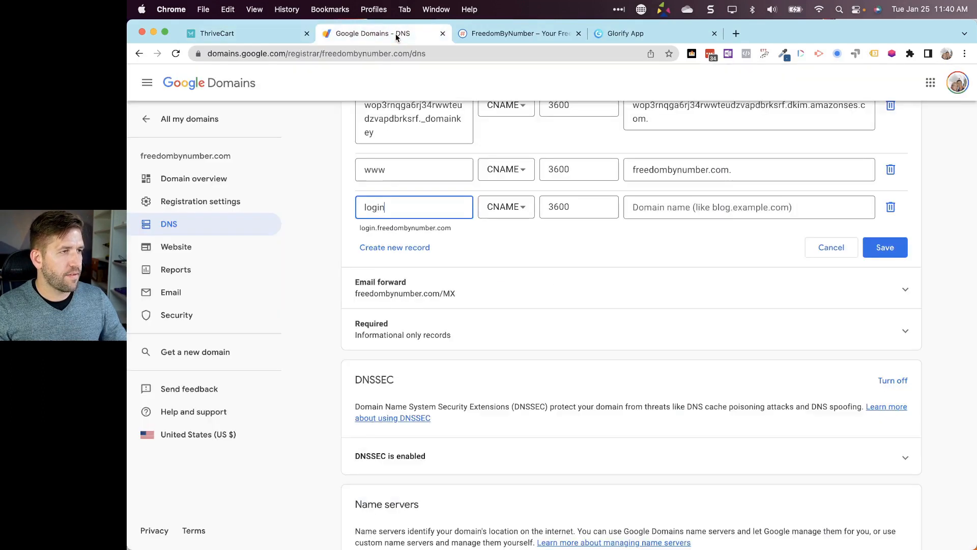
{"action": "type", "text": "alias.thrivecart.com"}
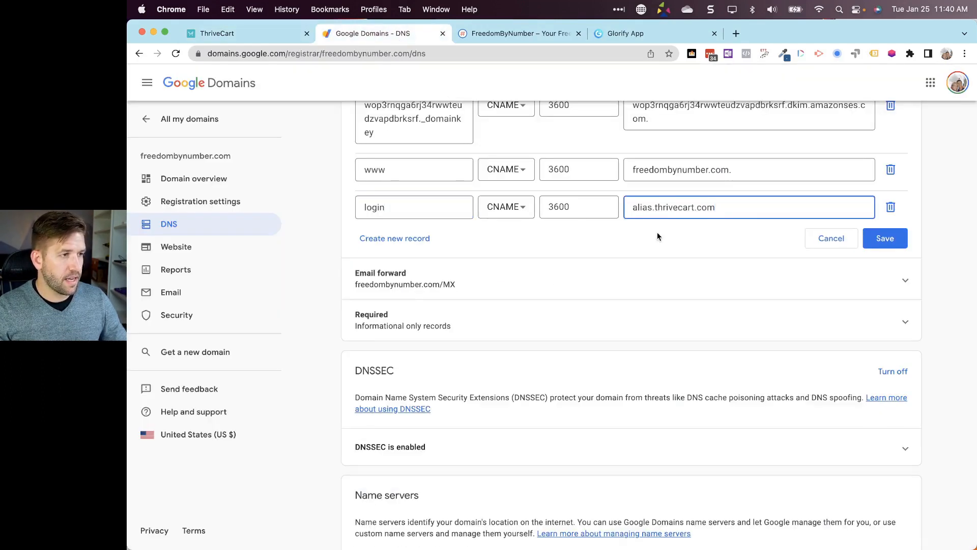
{"action": "left_click", "coordinate": [884, 239]}
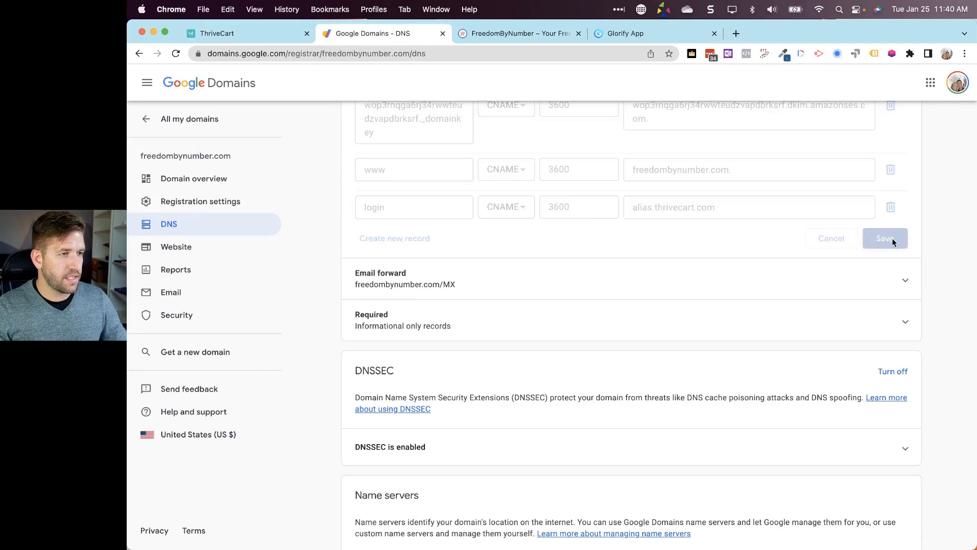
{"action": "left_click", "coordinate": [884, 238]}
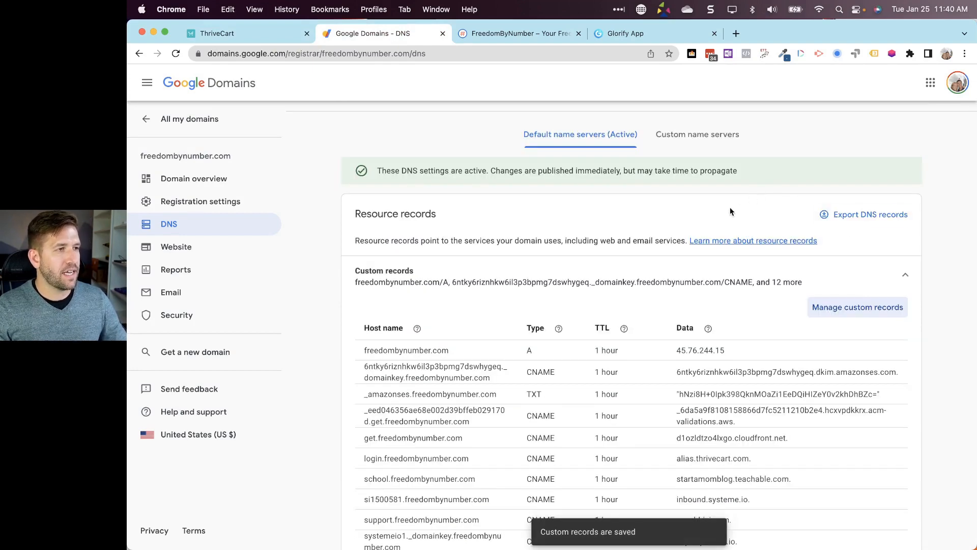
{"action": "left_click", "coordinate": [248, 33]}
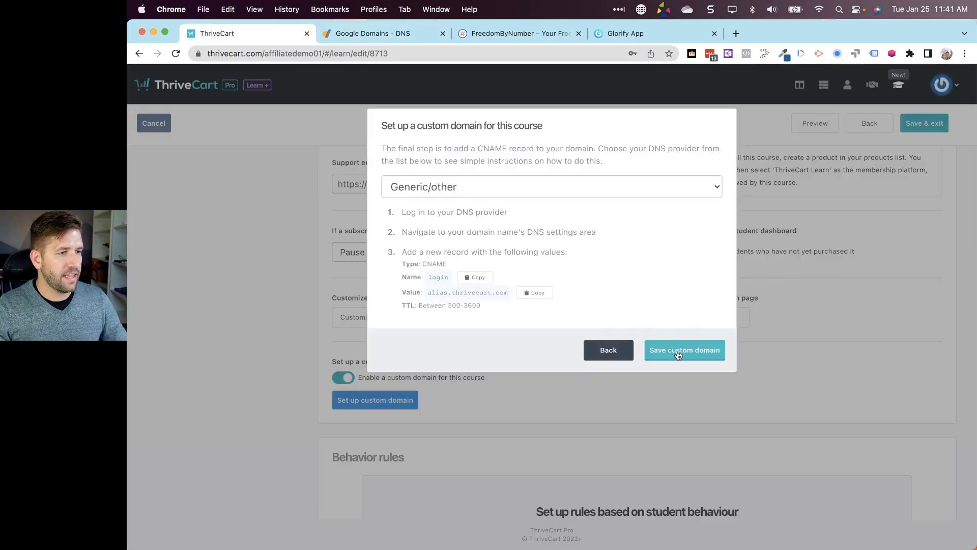
Save login.freedombynumber.com as the custom domain and acknowledge the Verify notice.
{"action": "left_click", "coordinate": [683, 350]}
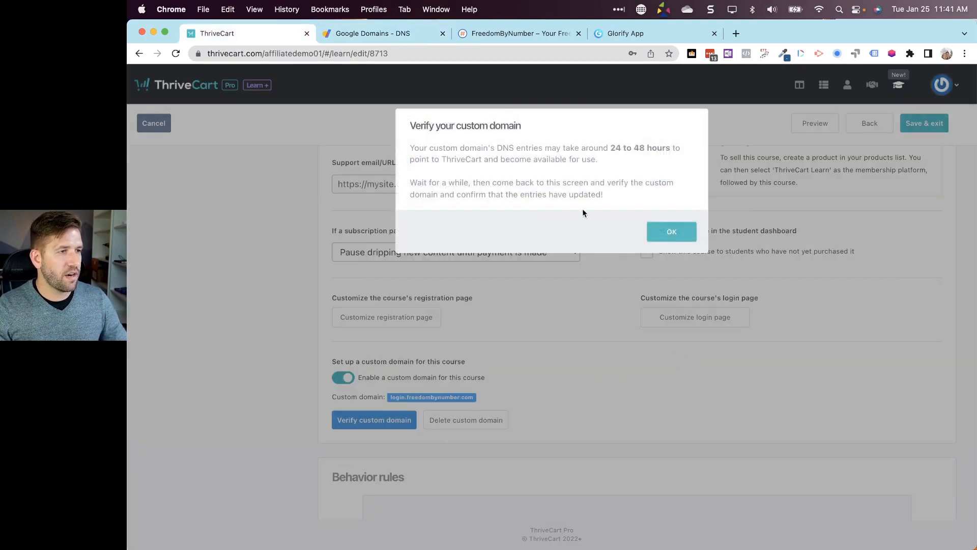
{"action": "left_click", "coordinate": [672, 231]}
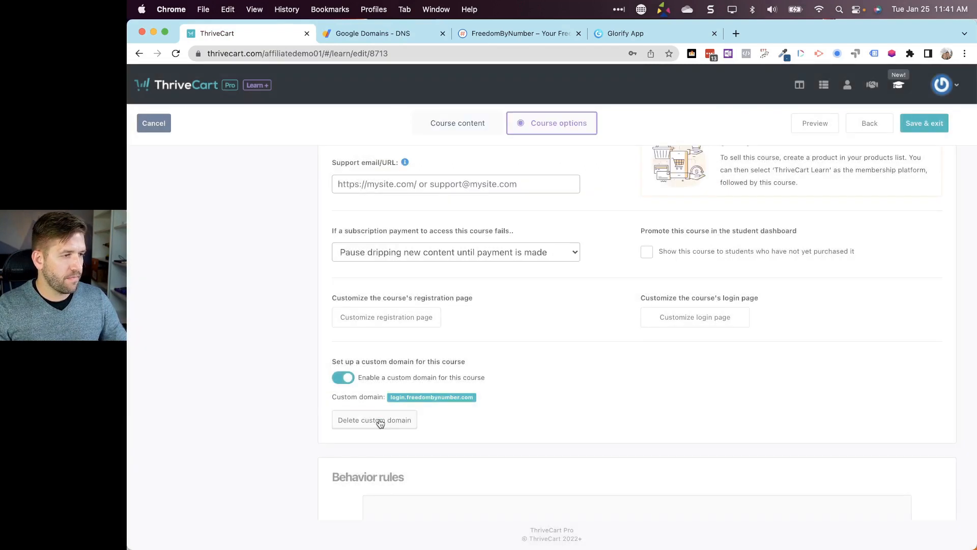
{"action": "mouse_move", "coordinate": [568, 395]}
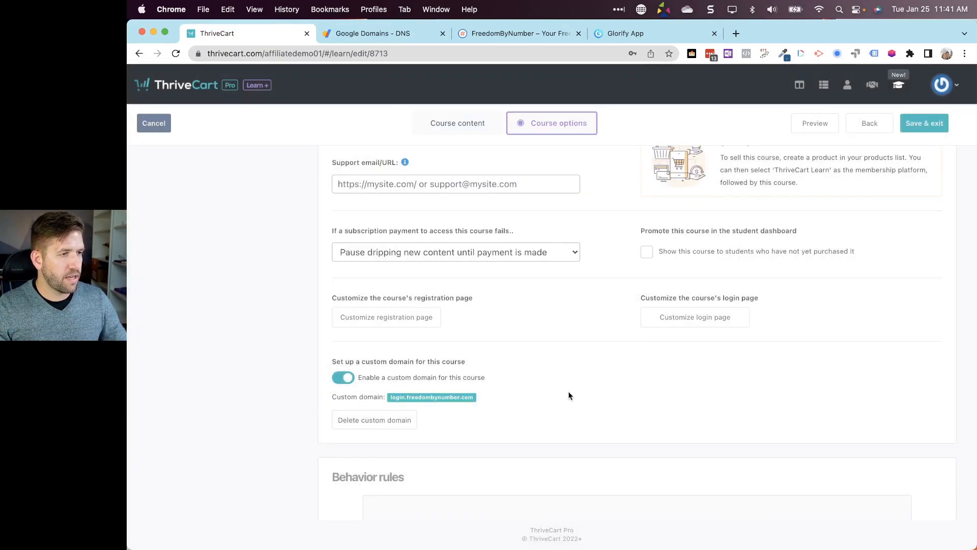
{"action": "scroll", "scroll_direction": "down", "scroll_amount": 3}
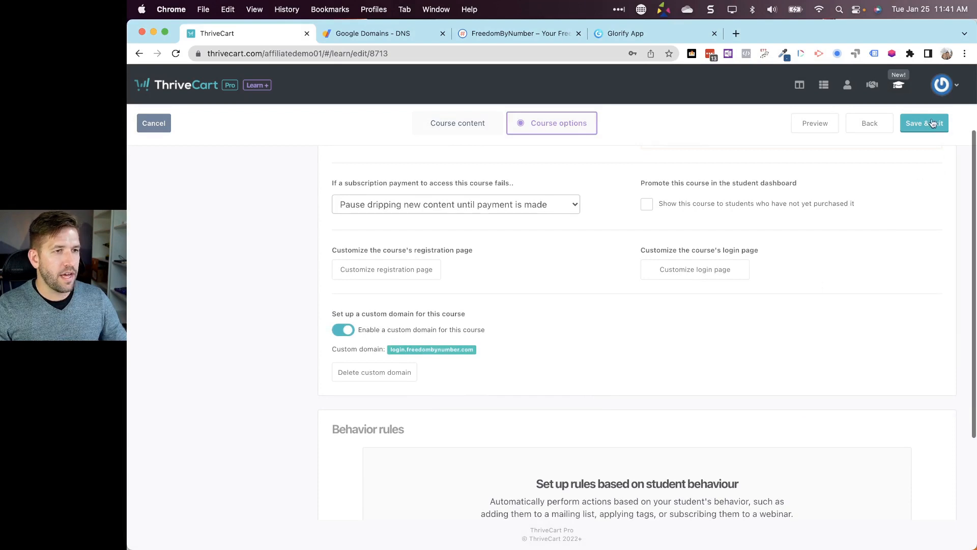
{"action": "left_click", "coordinate": [924, 122]}
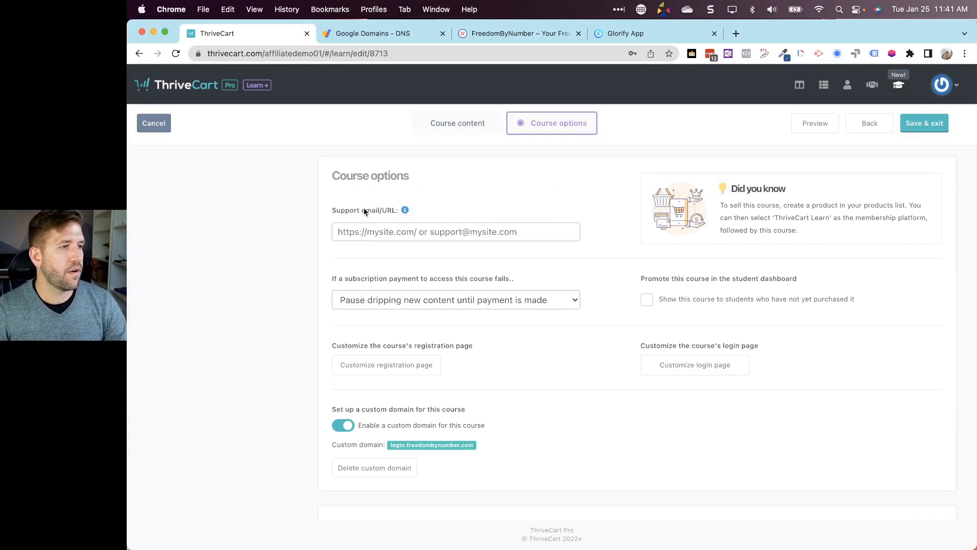
{"action": "left_click", "coordinate": [455, 231]}
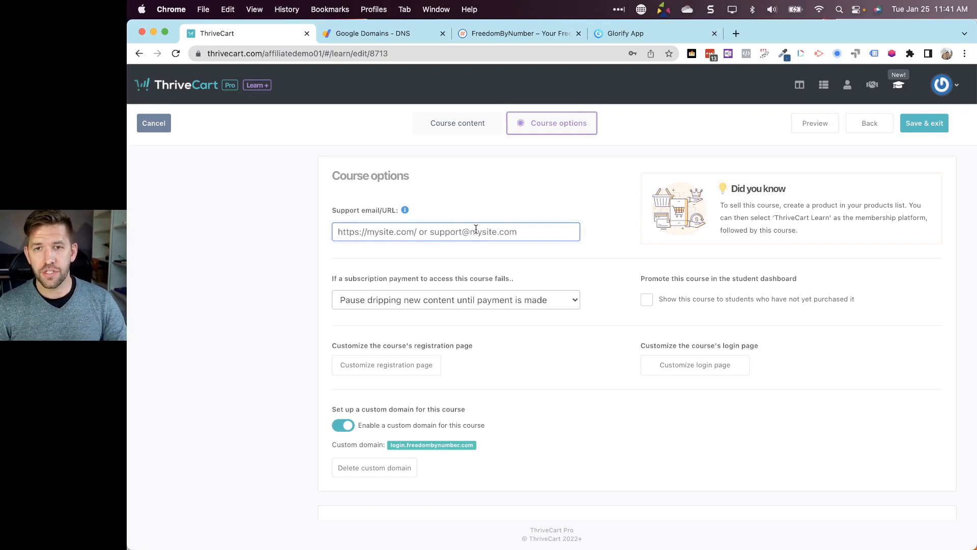
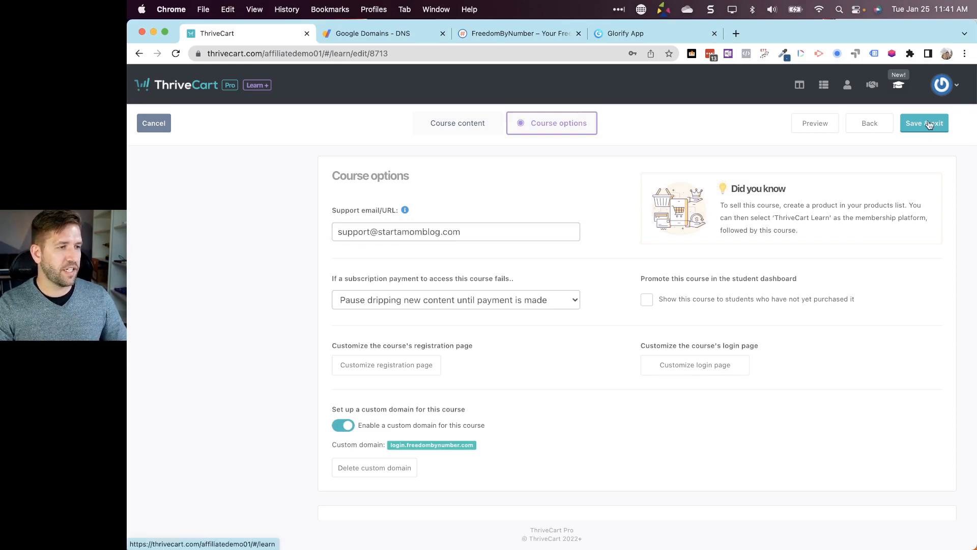
{"action": "left_click", "coordinate": [924, 123]}
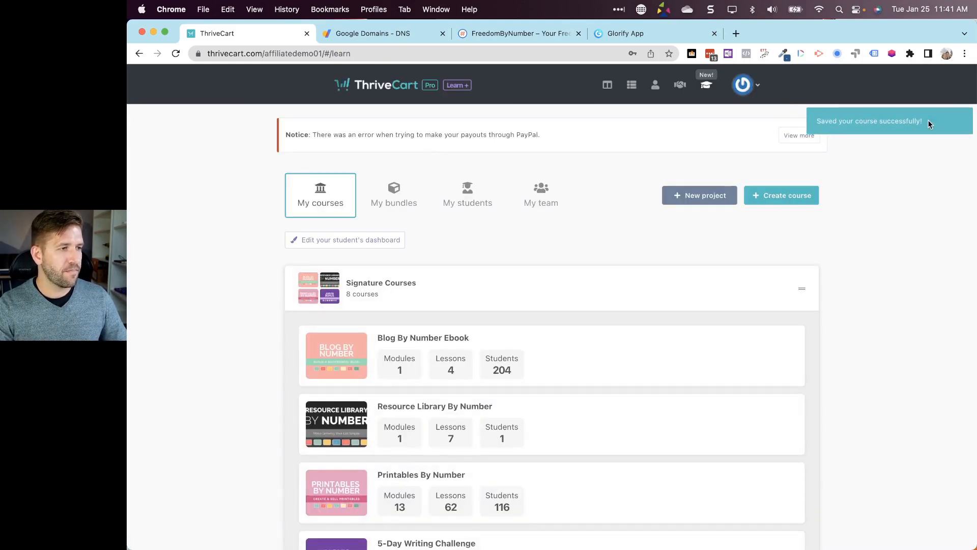
{"action": "mouse_move", "coordinate": [912, 232]}
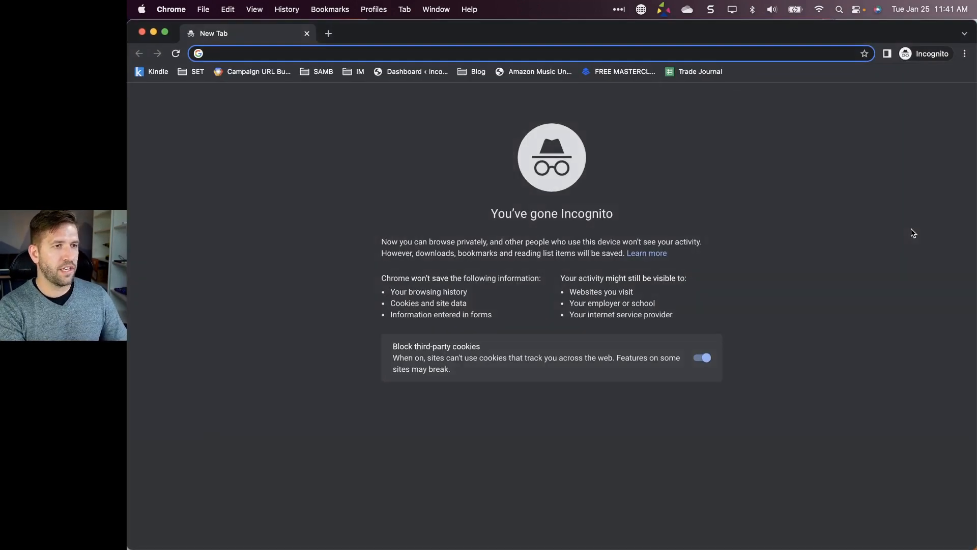
Sign in at login.freedombynumber.com in Incognito and open the Freedom By Number Ebook.
{"action": "type", "text": "login.freedombynumber.com"}
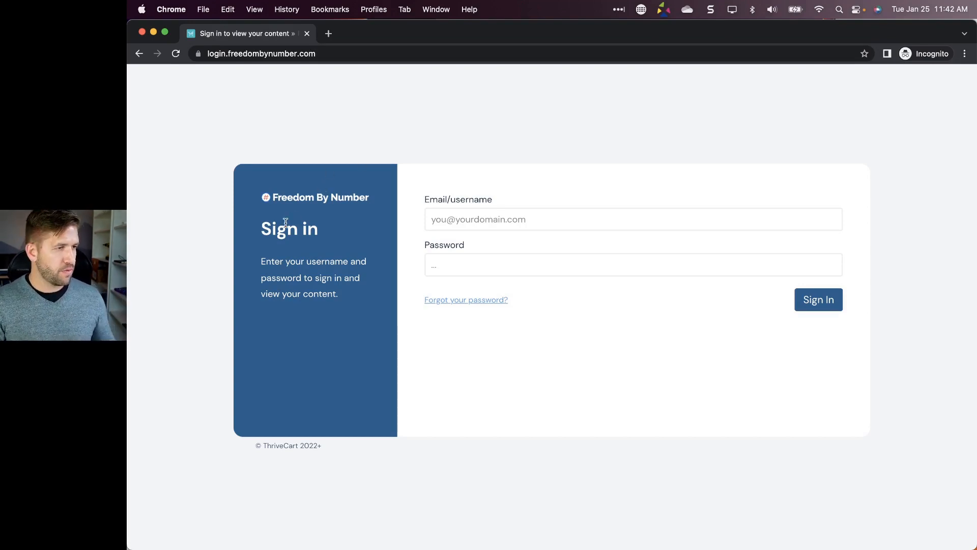
{"action": "mouse_move", "coordinate": [235, 69]}
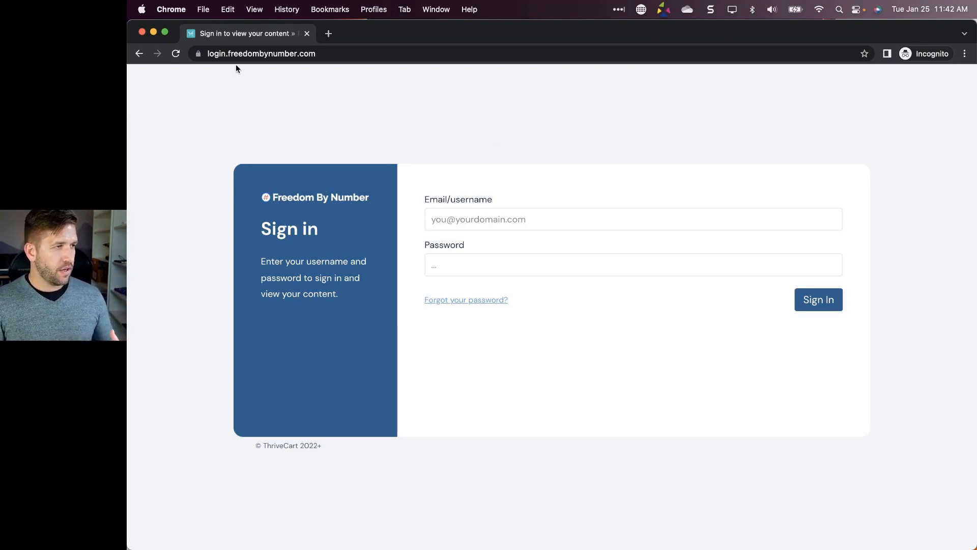
{"action": "left_click", "coordinate": [261, 53]}
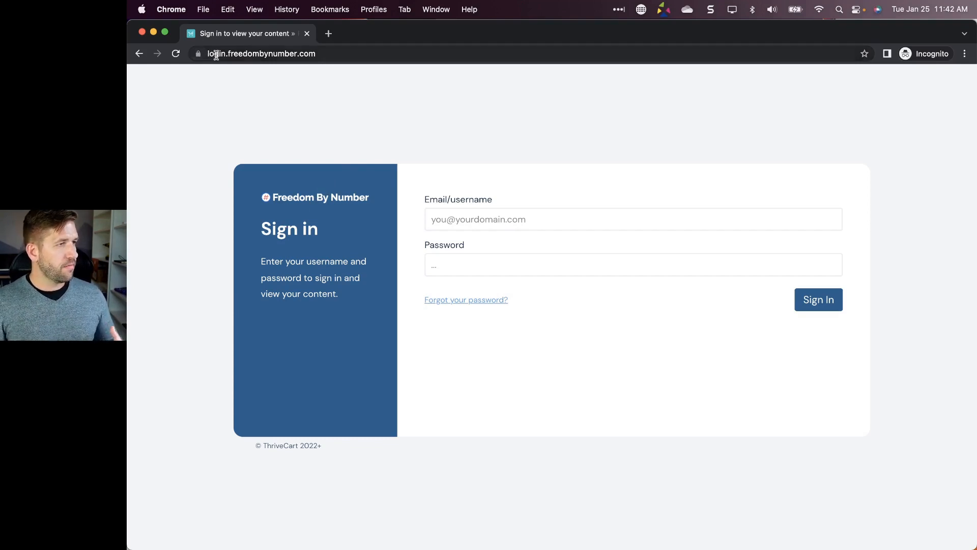
{"action": "mouse_move", "coordinate": [390, 108]}
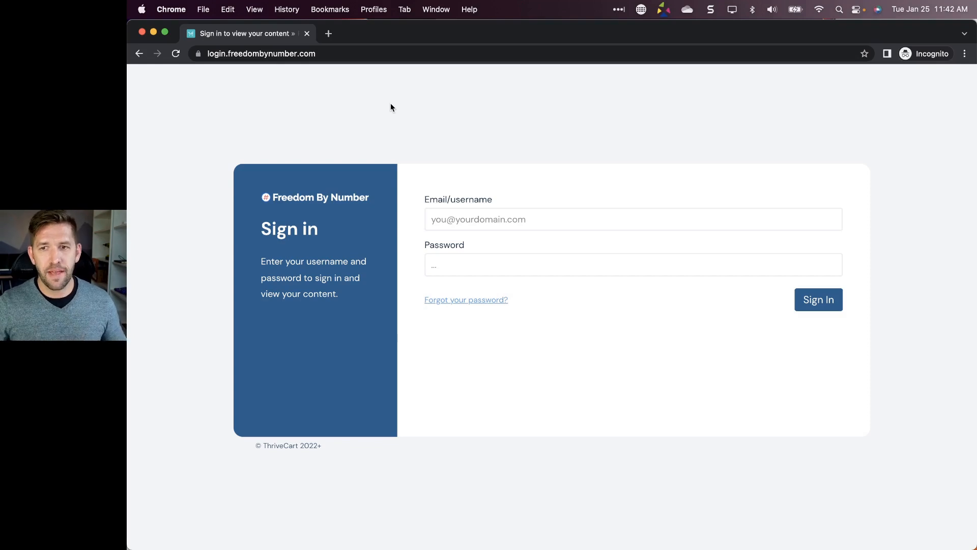
{"action": "left_click", "coordinate": [633, 219]}
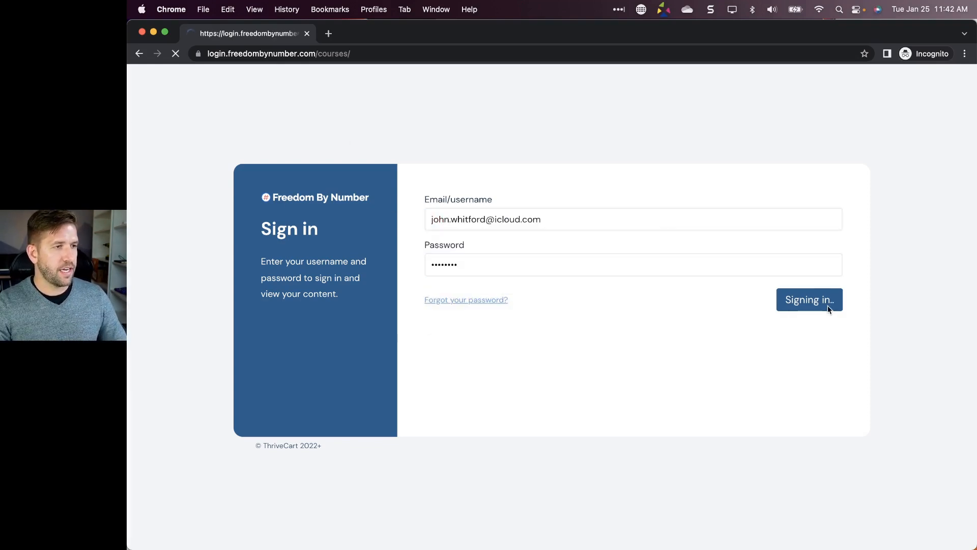
{"action": "left_click", "coordinate": [808, 299]}
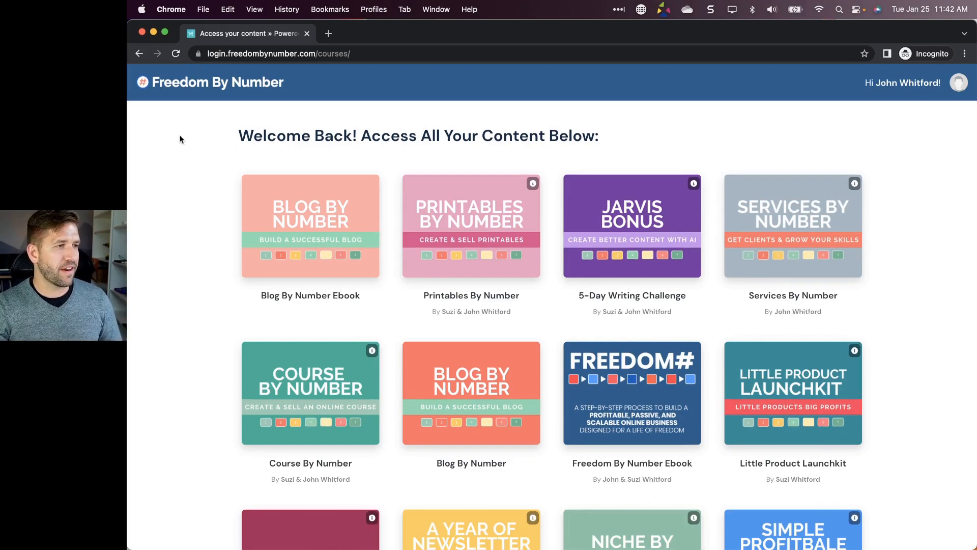
{"action": "mouse_move", "coordinate": [890, 88]}
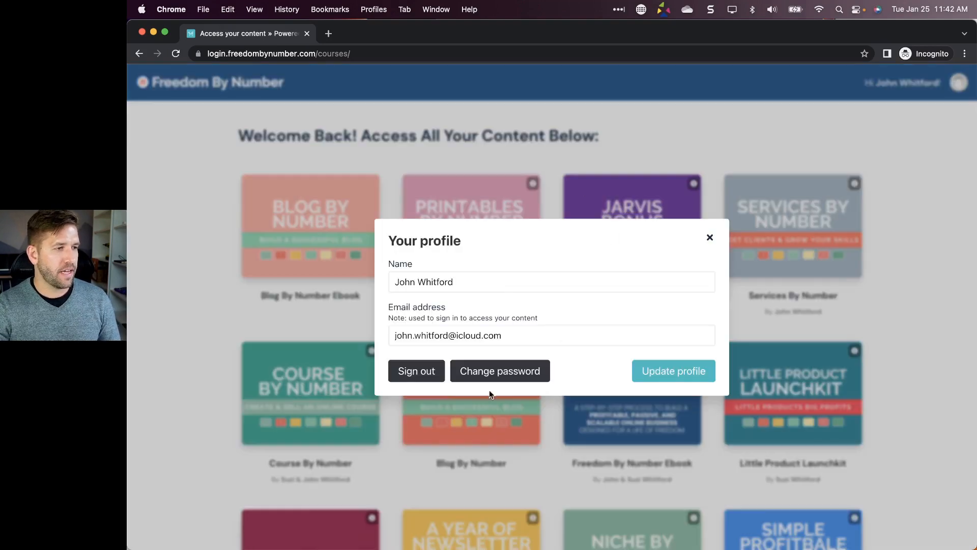
{"action": "left_click", "coordinate": [709, 238]}
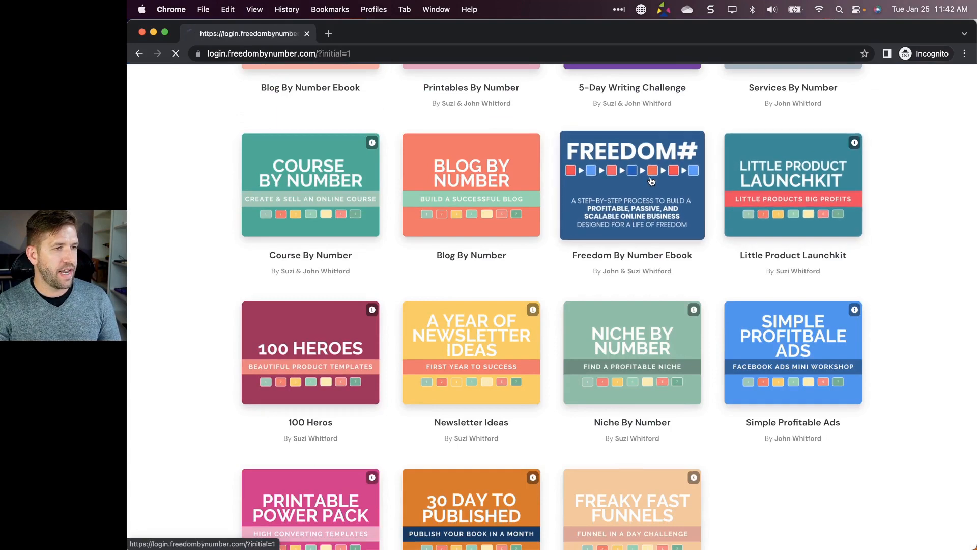
{"action": "left_click", "coordinate": [631, 185]}
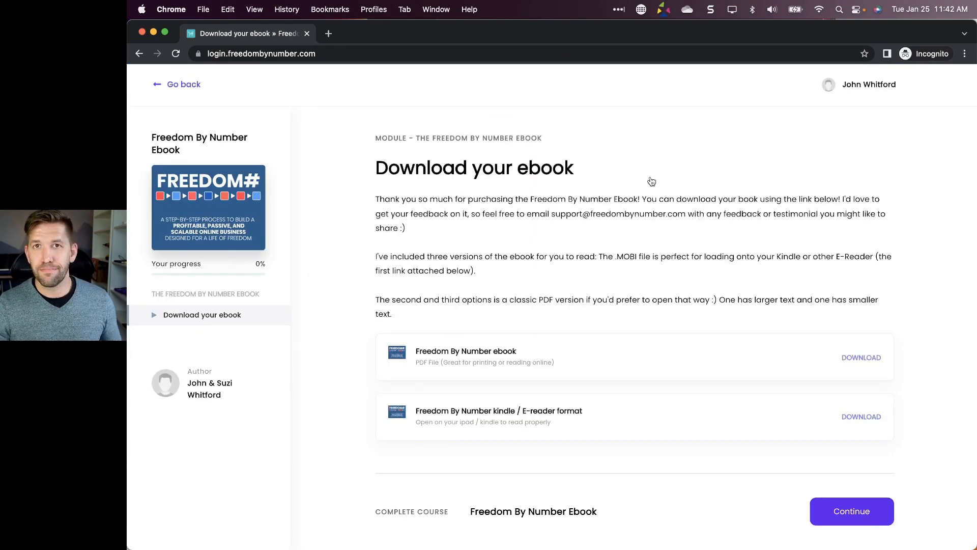